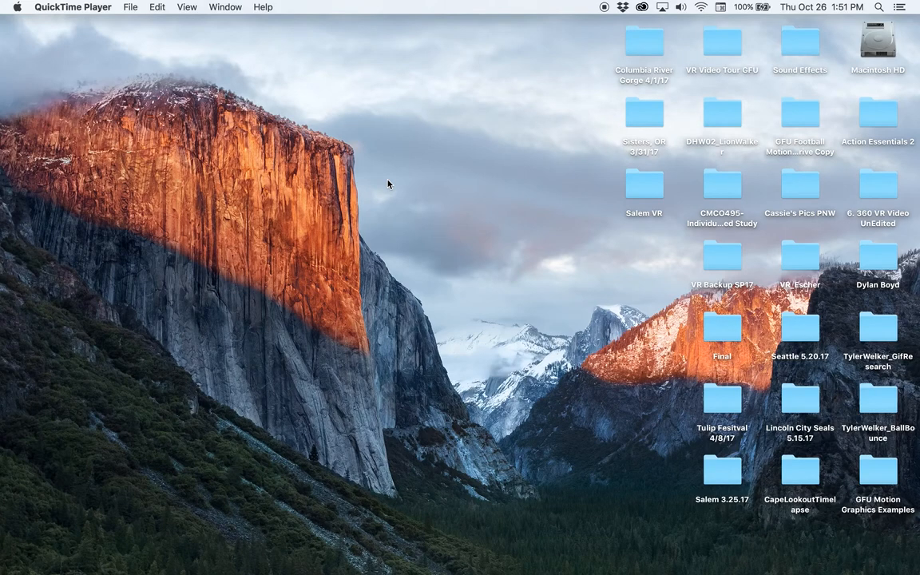
mouse_move(431, 253)
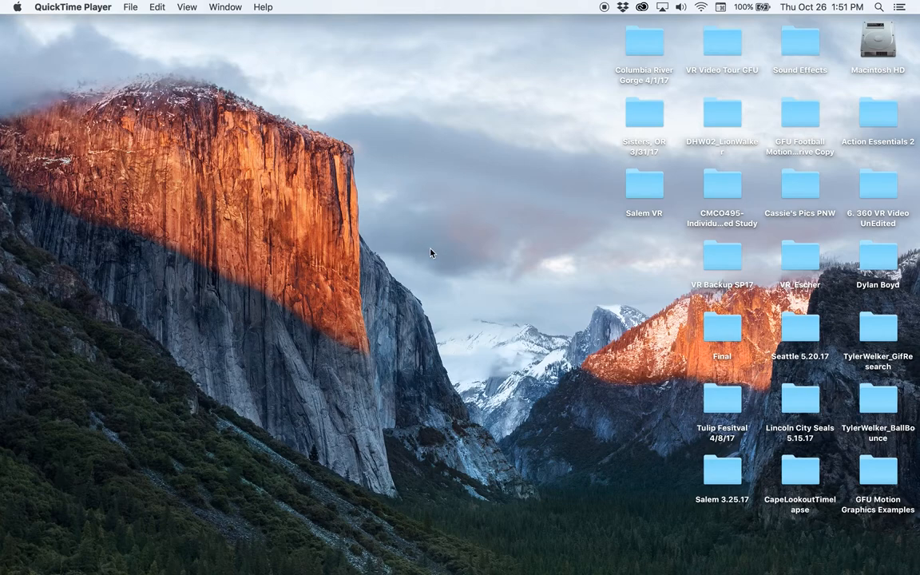
mouse_move(477, 228)
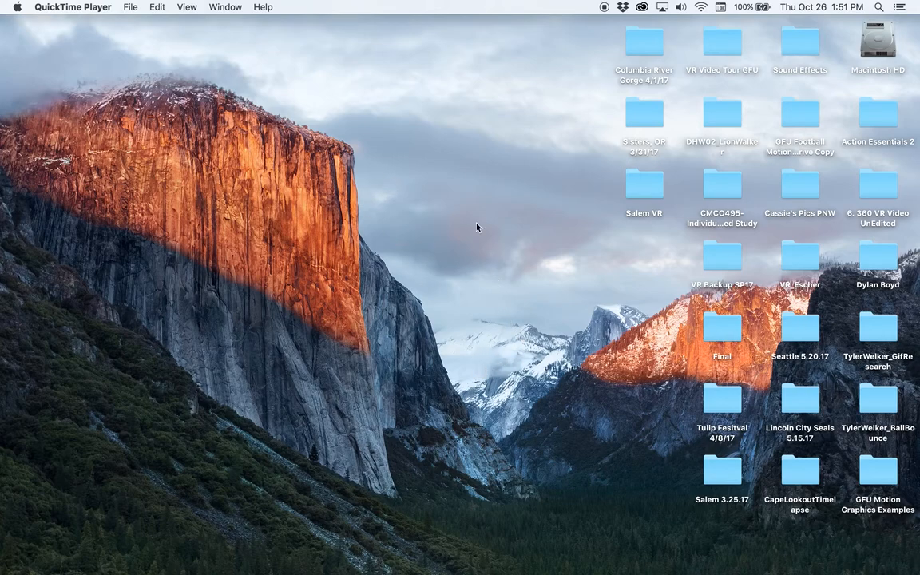
mouse_move(397, 175)
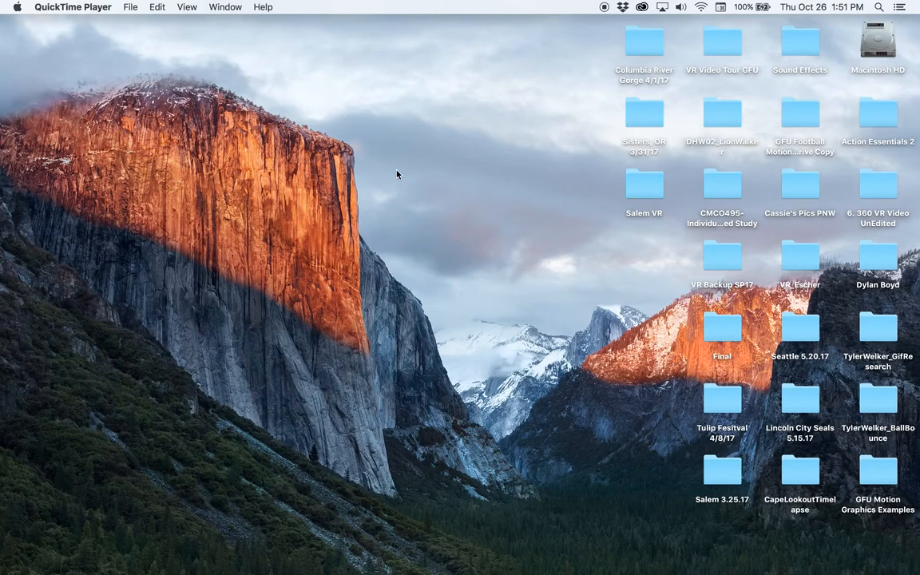
mouse_move(635, 548)
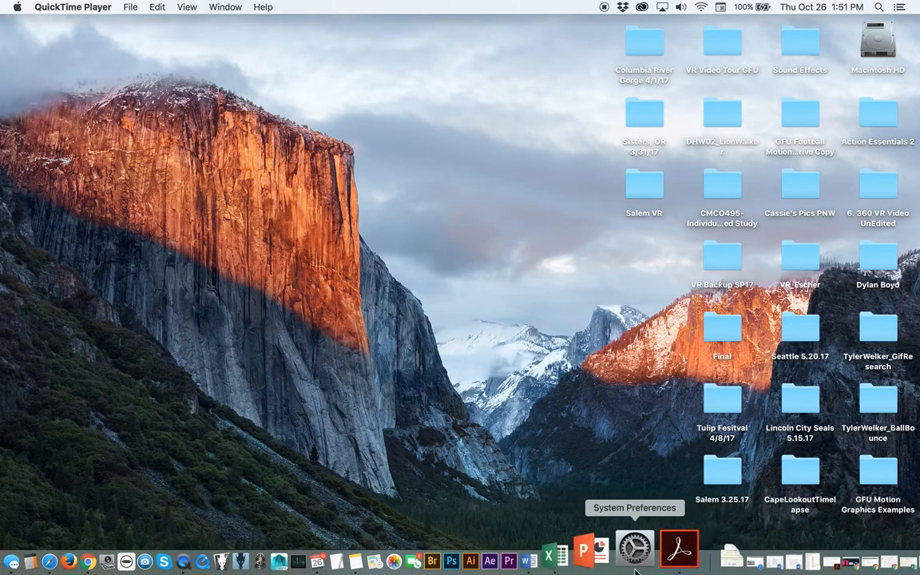
mouse_move(511, 297)
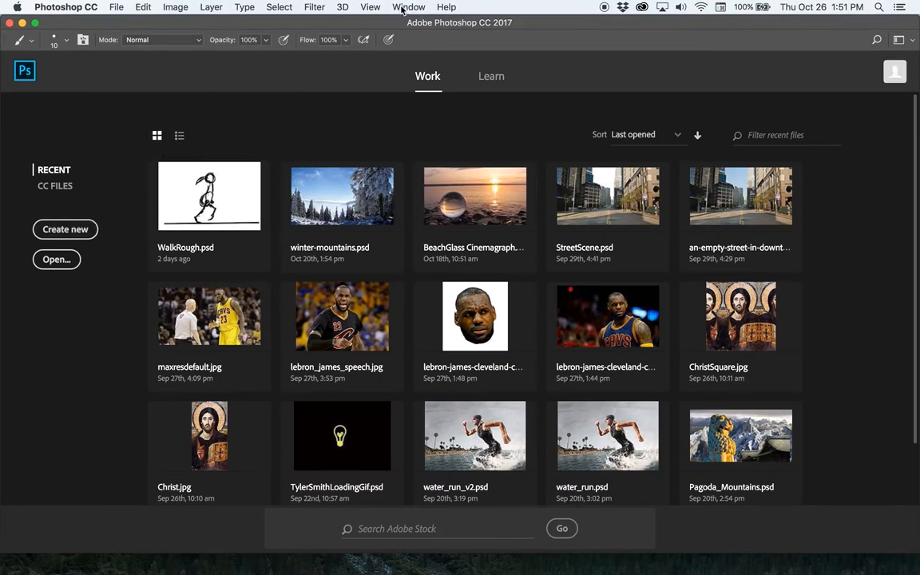
Open the Window menu to reach the Motion workspace option
left_click(408, 6)
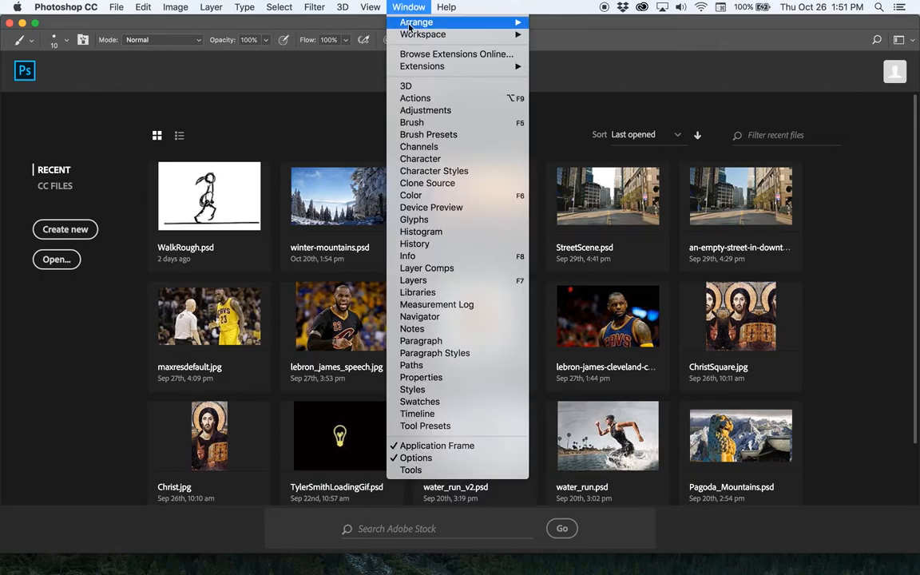
mouse_move(423, 35)
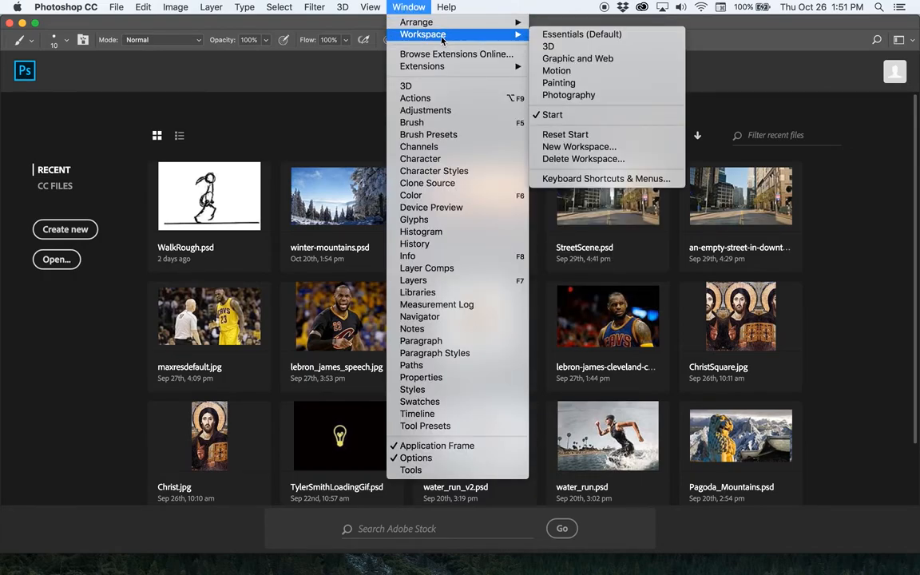
mouse_move(556, 70)
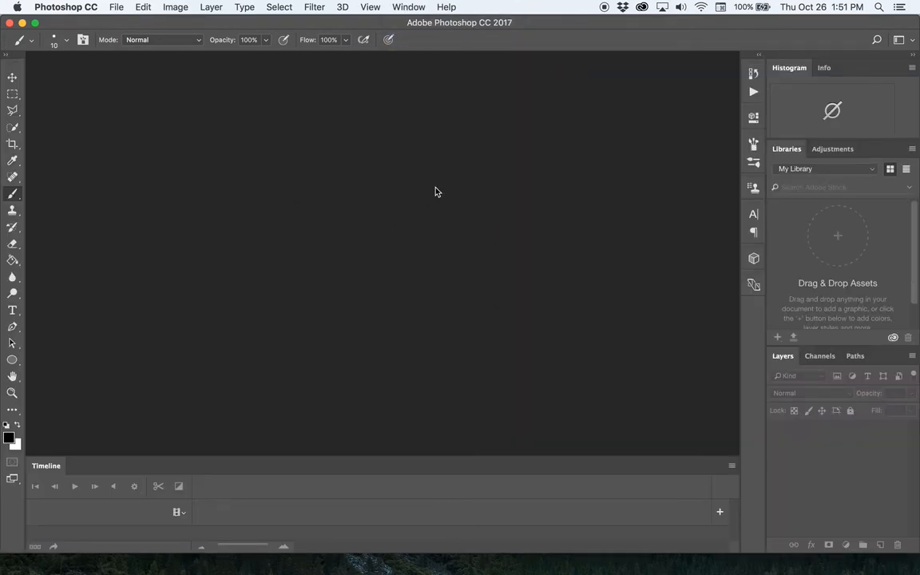
mouse_move(454, 184)
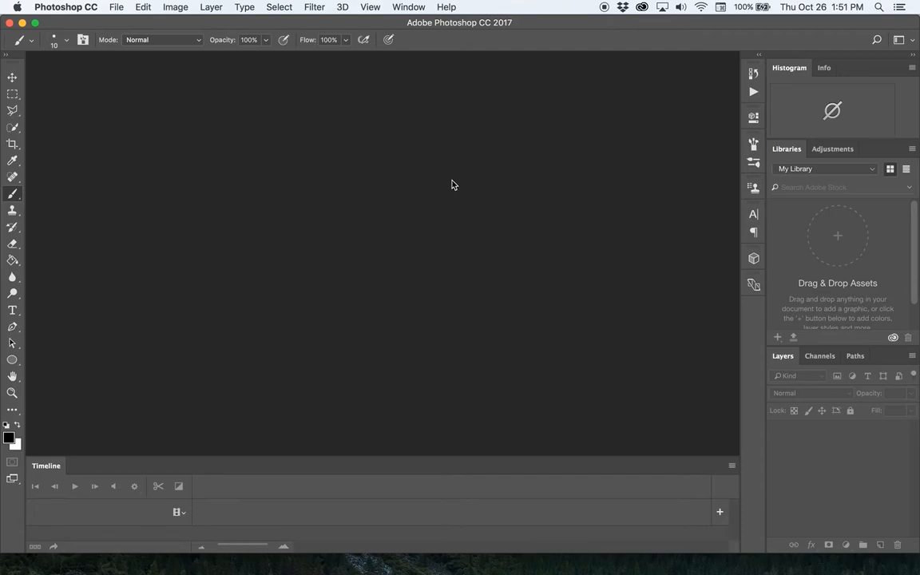
mouse_move(265, 456)
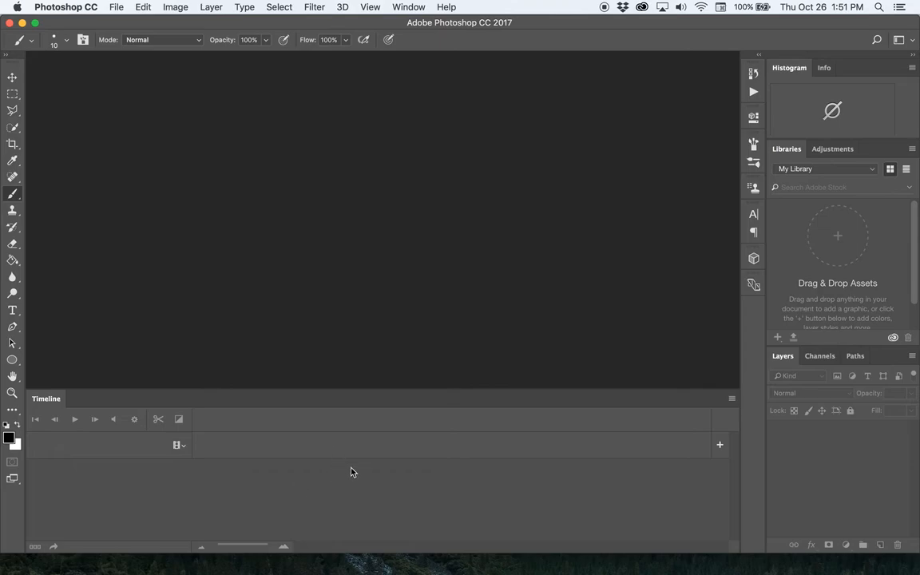
mouse_move(772, 334)
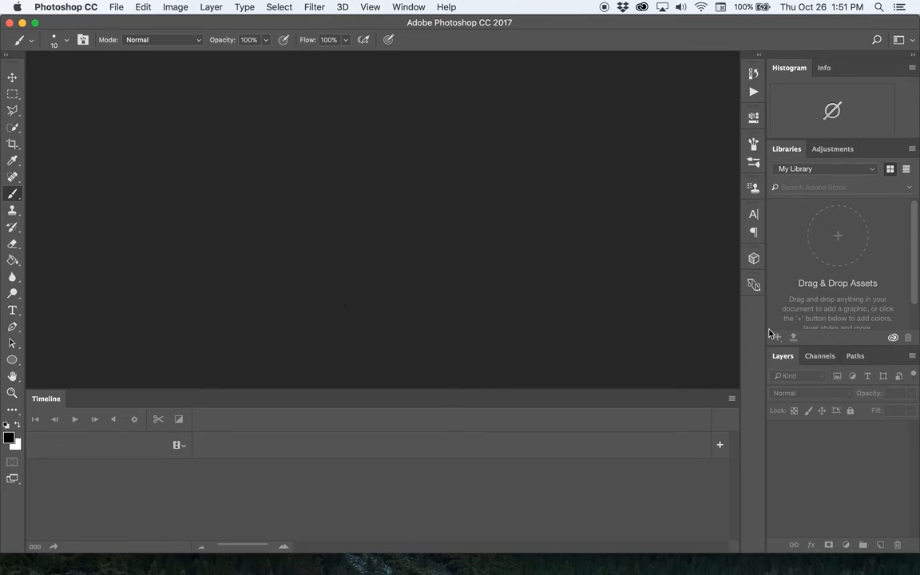
mouse_move(436, 460)
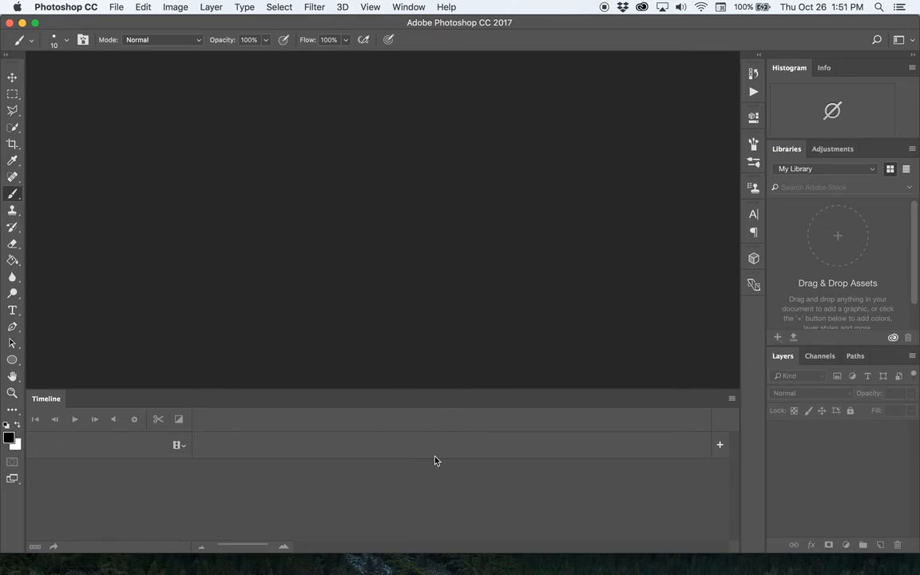
mouse_move(726, 424)
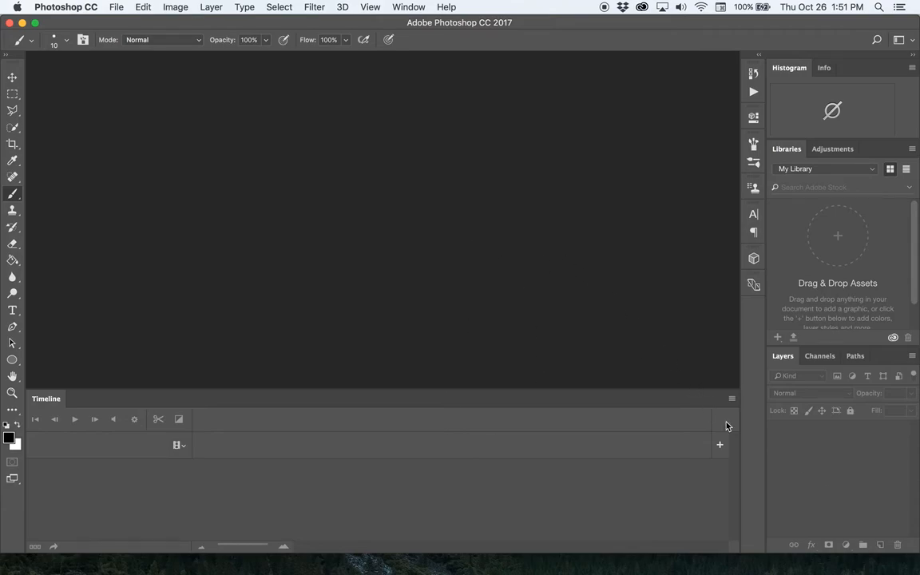
mouse_move(467, 129)
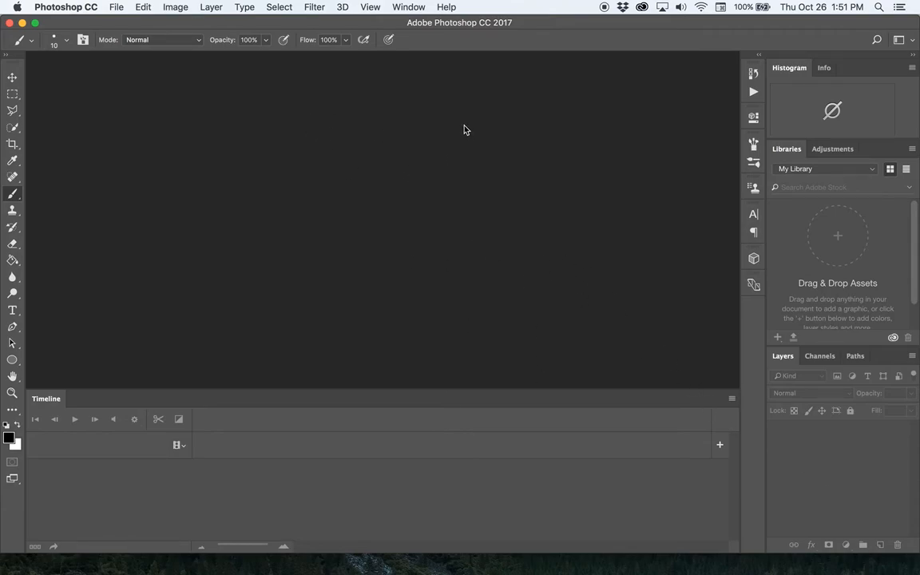
mouse_move(166, 79)
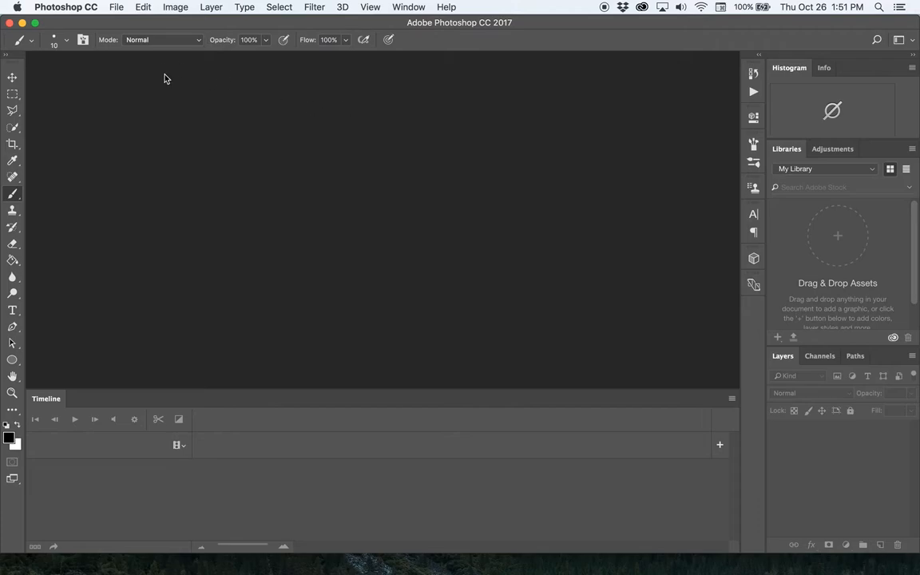
Enlarge the Timeline panel in the empty Motion workspace
left_click(116, 6)
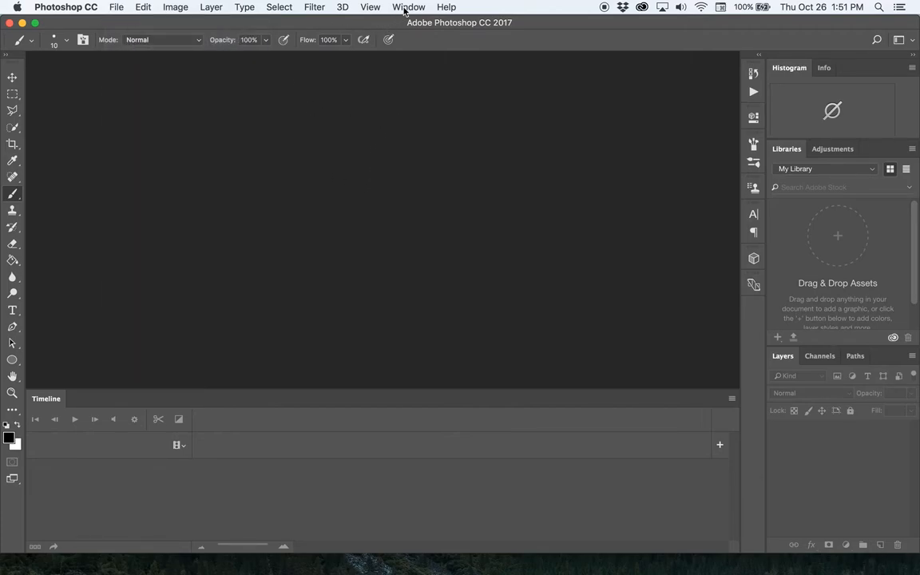
mouse_move(355, 383)
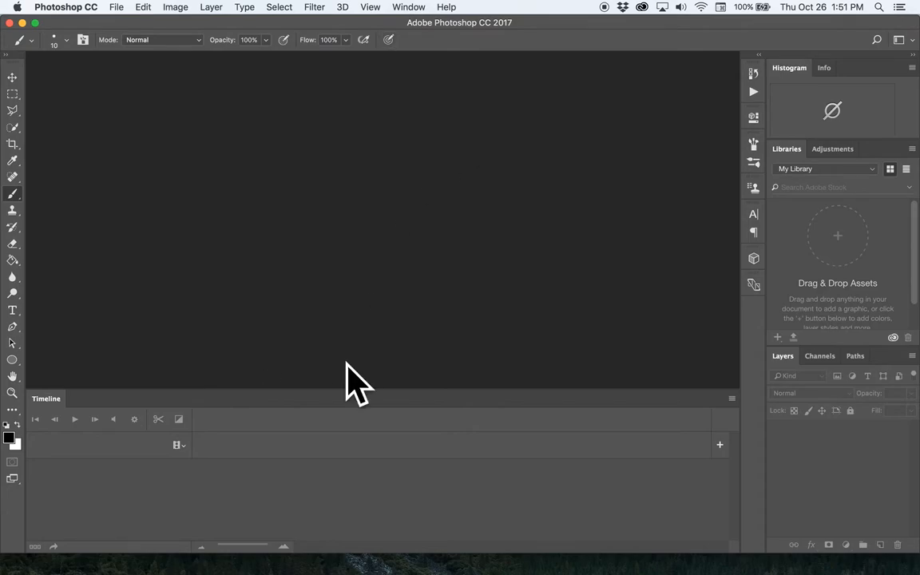
Open Window > Extensions > Animator's Toolbar Free
left_click(409, 7)
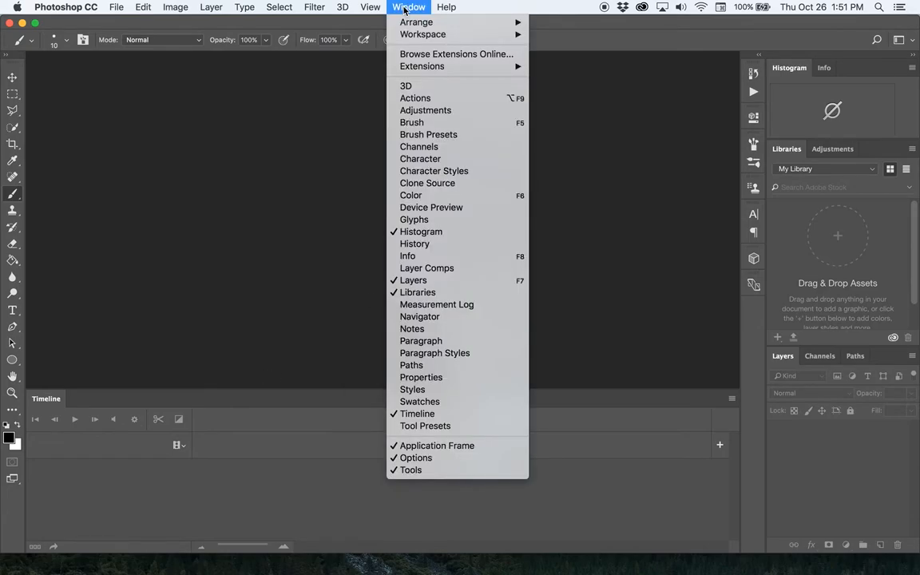
mouse_move(422, 67)
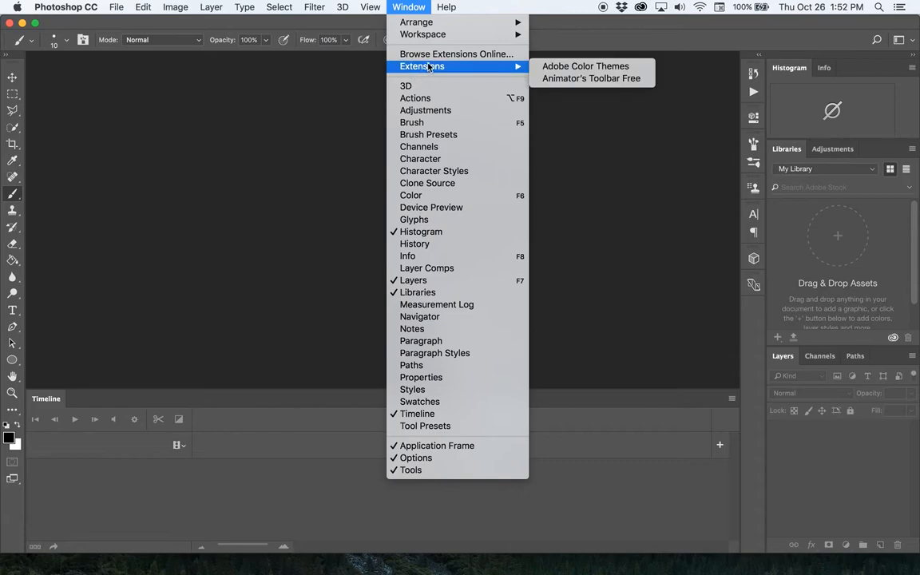
mouse_move(591, 78)
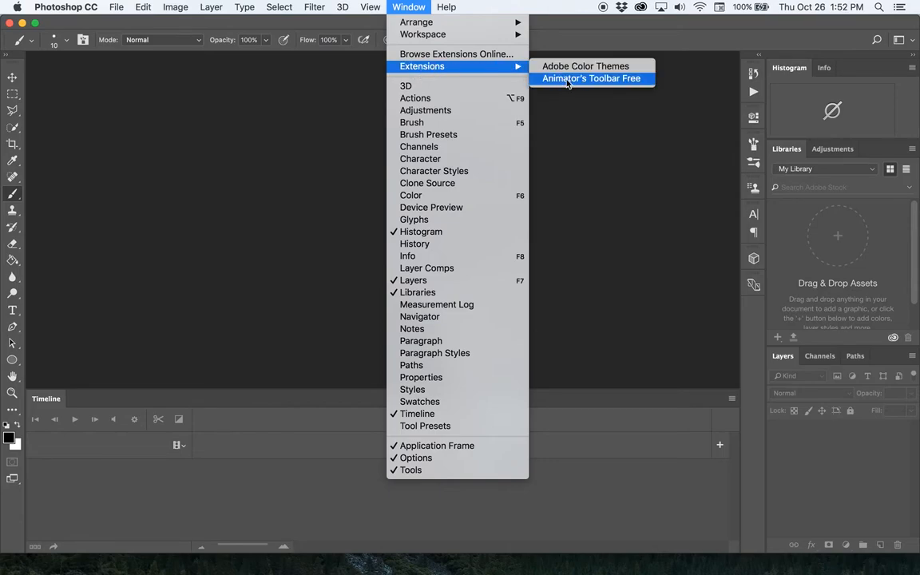
mouse_move(611, 84)
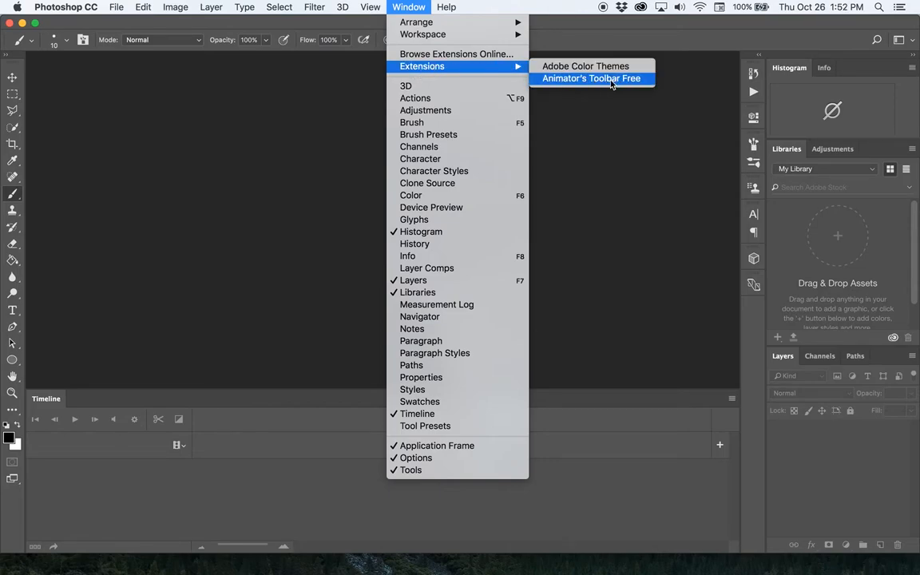
left_click(591, 78)
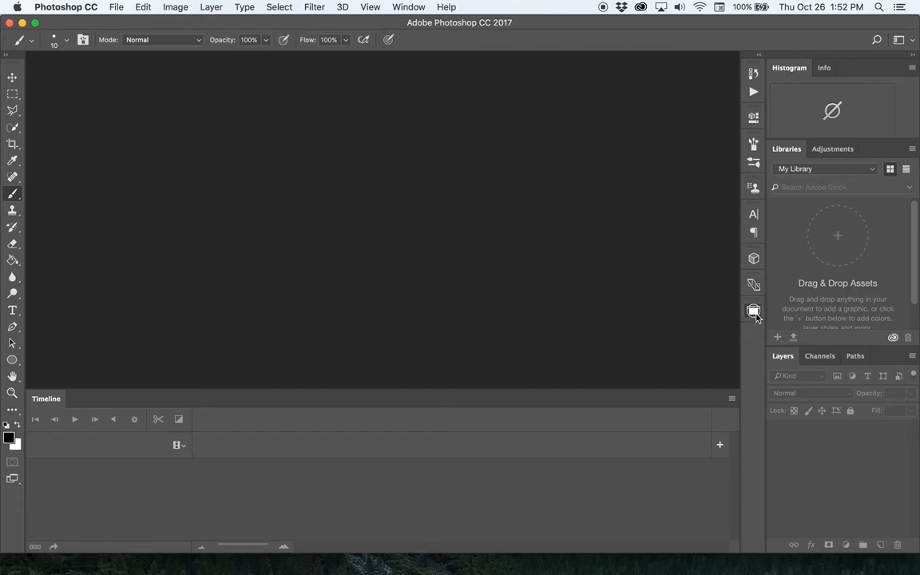
Expand the Animator's Toolbar Free panel, re-toggling it from the Window menu
left_click(753, 311)
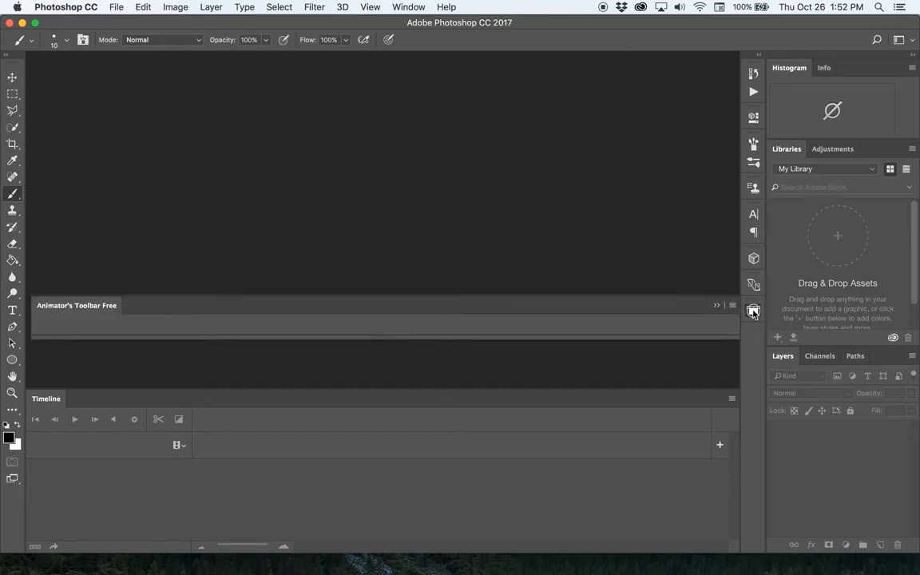
left_click(754, 311)
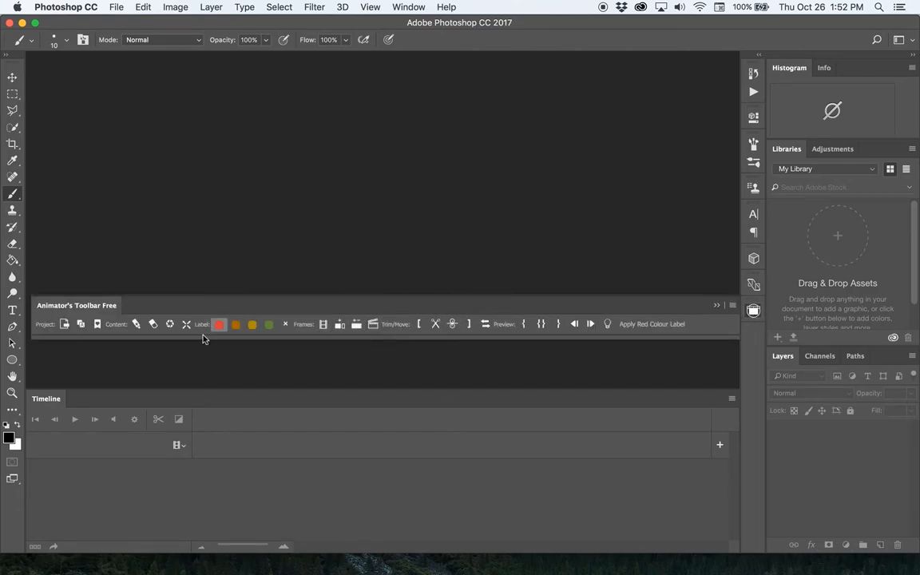
mouse_move(168, 390)
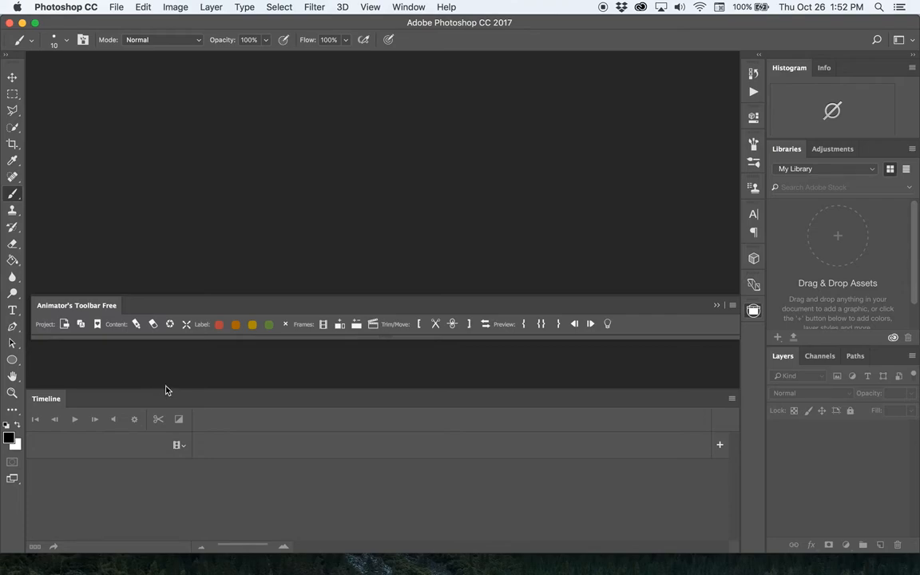
mouse_move(55, 99)
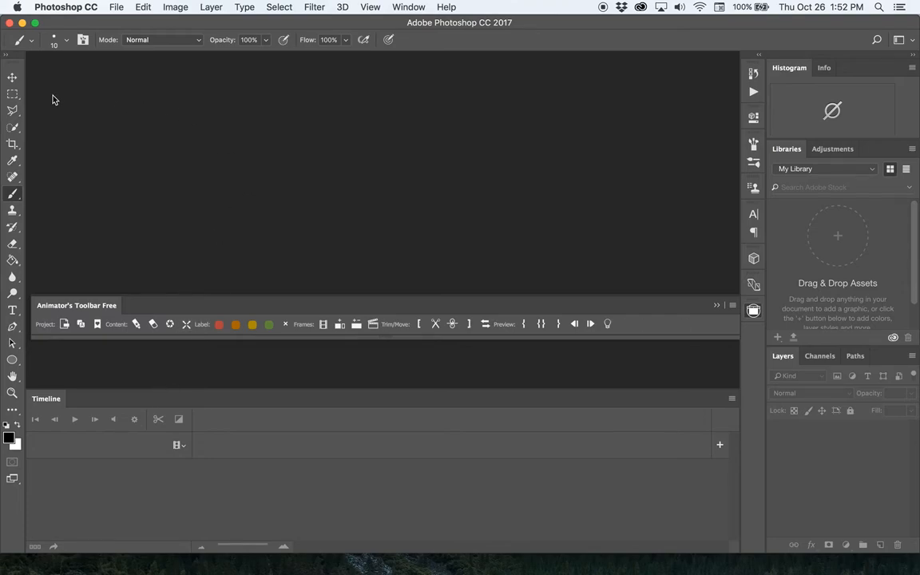
mouse_move(367, 196)
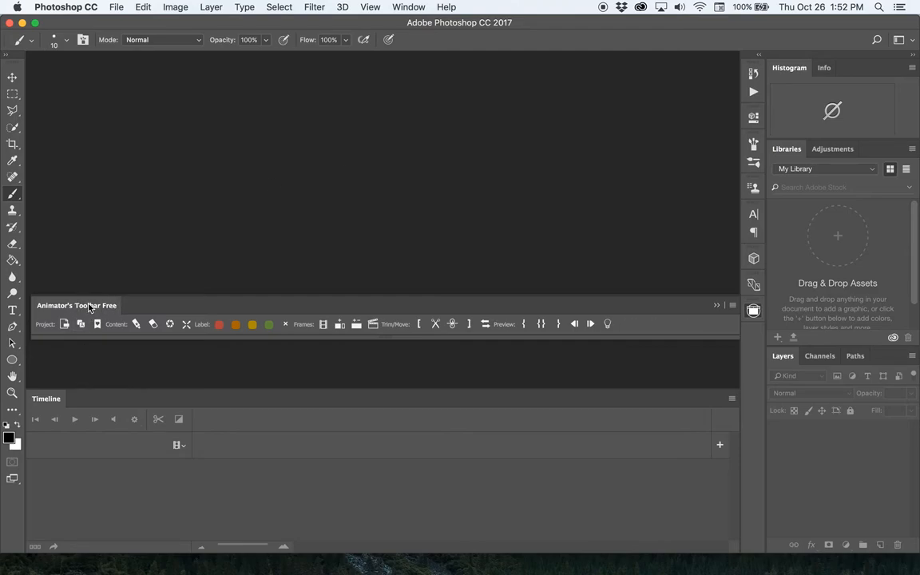
mouse_move(241, 385)
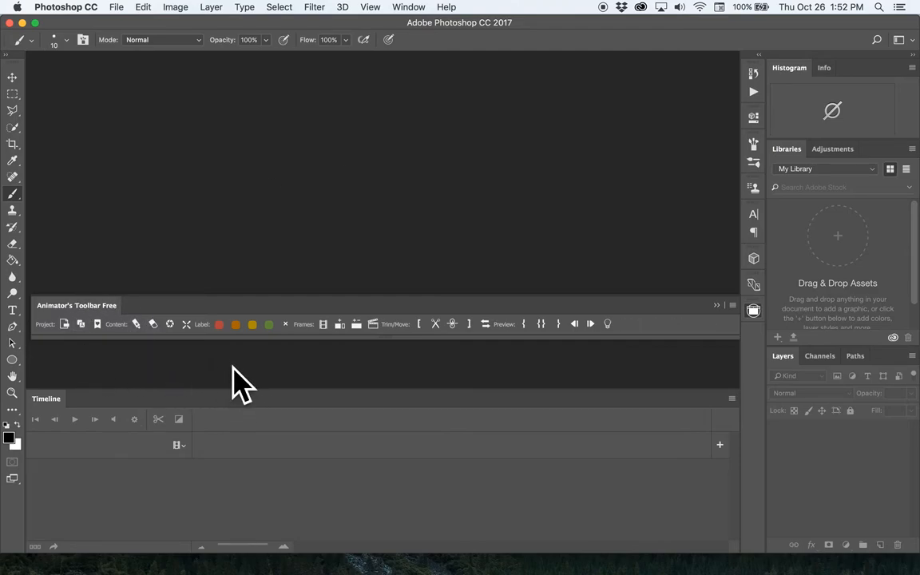
left_click(409, 7)
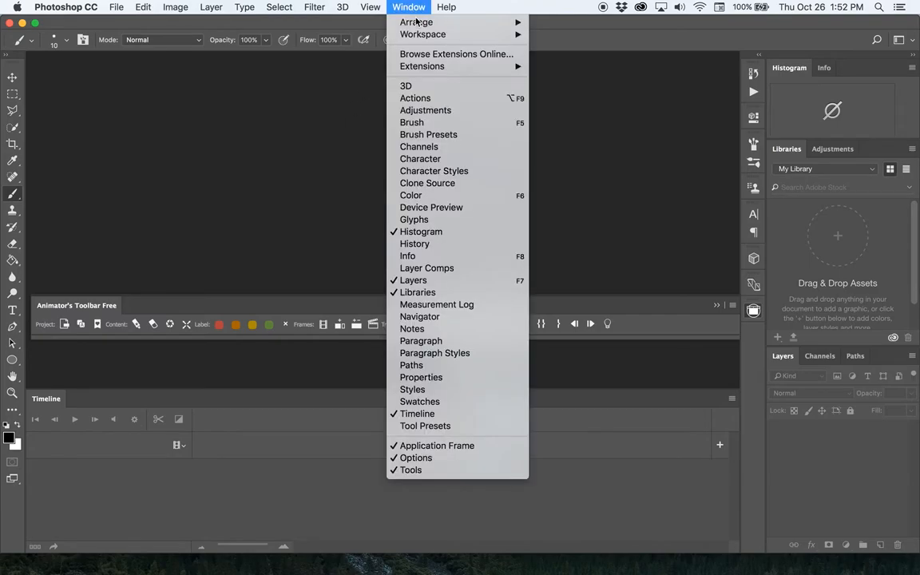
mouse_move(422, 65)
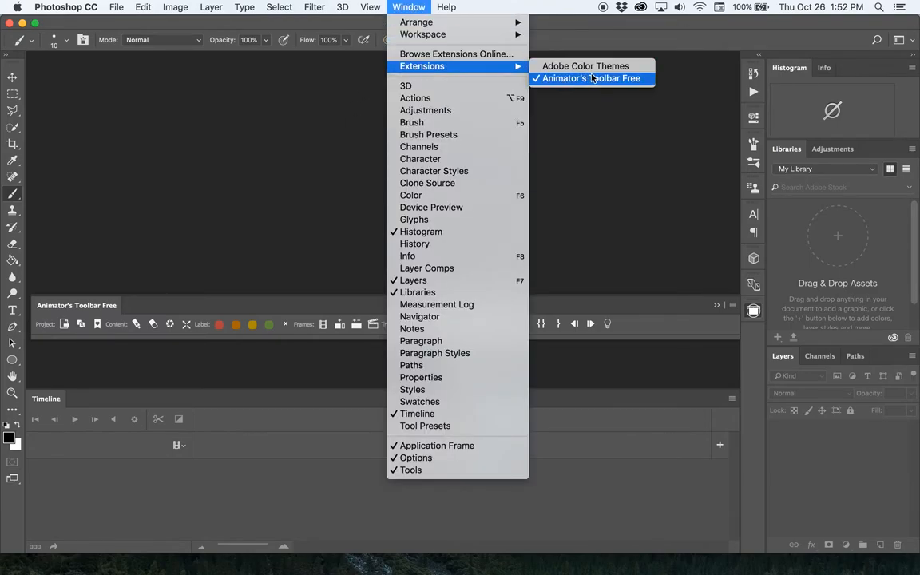
left_click(591, 79)
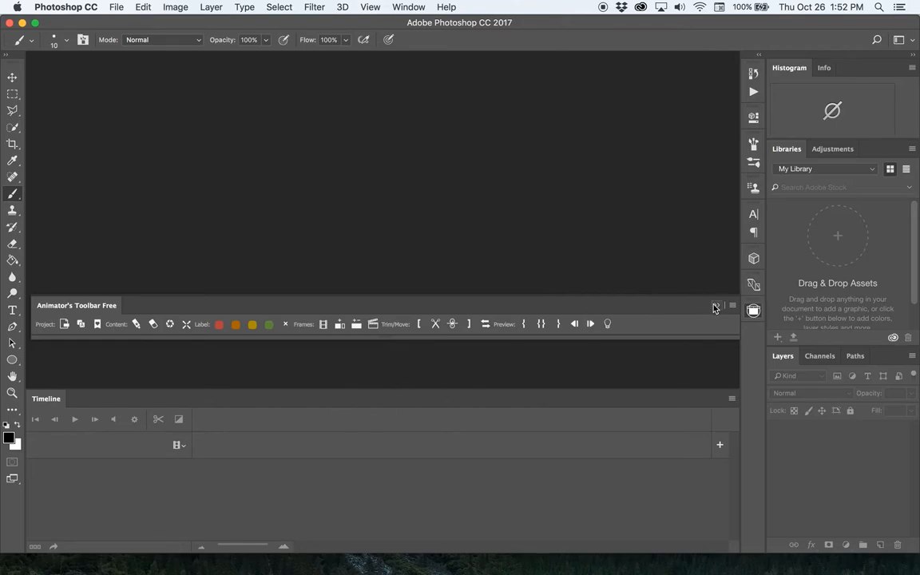
Drop the Animator's Toolbar Free tab into the dock just above the Timeline
left_click(717, 305)
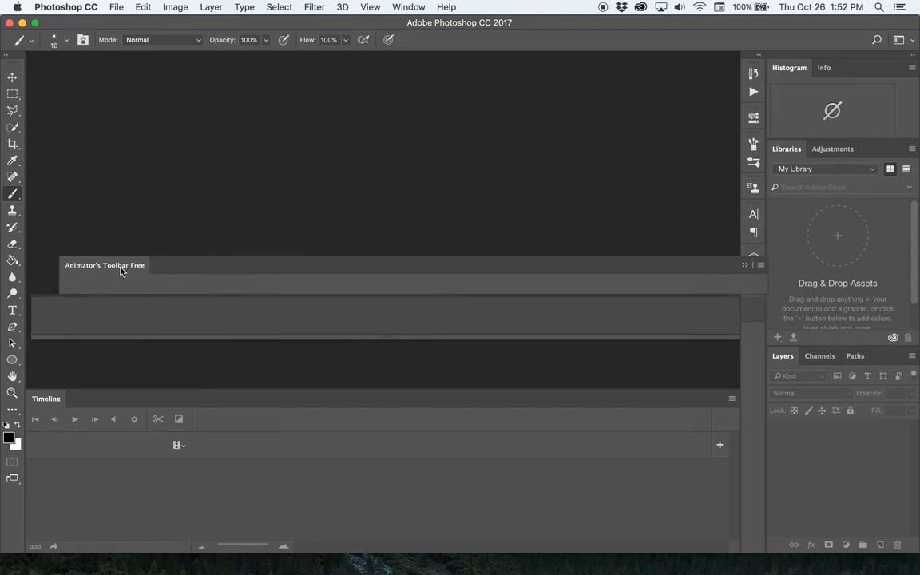
left_click_drag(105, 265, 76, 382)
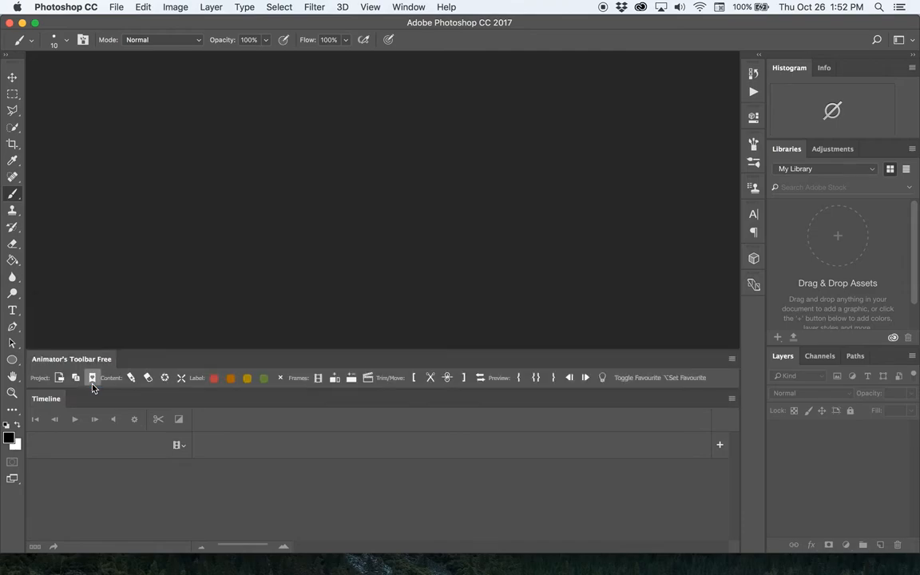
mouse_move(264, 378)
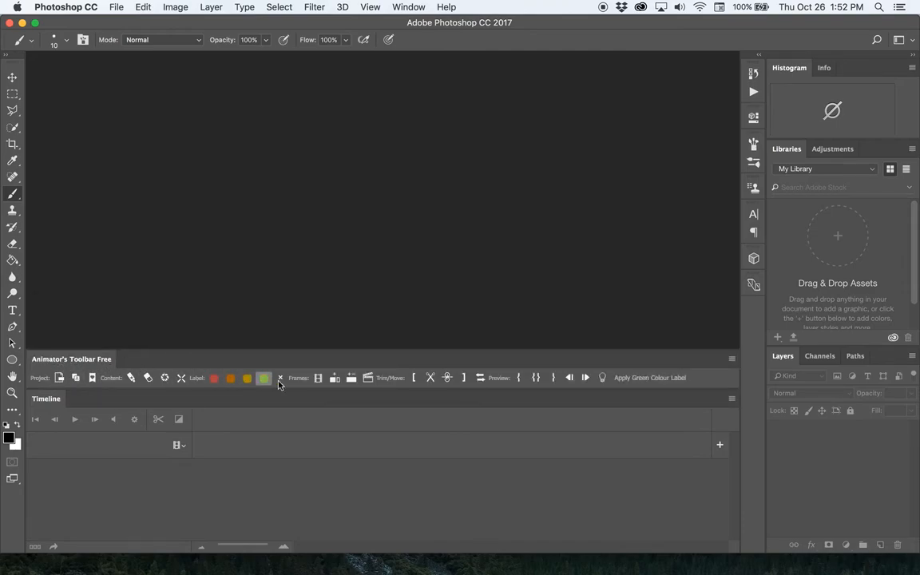
mouse_move(293, 319)
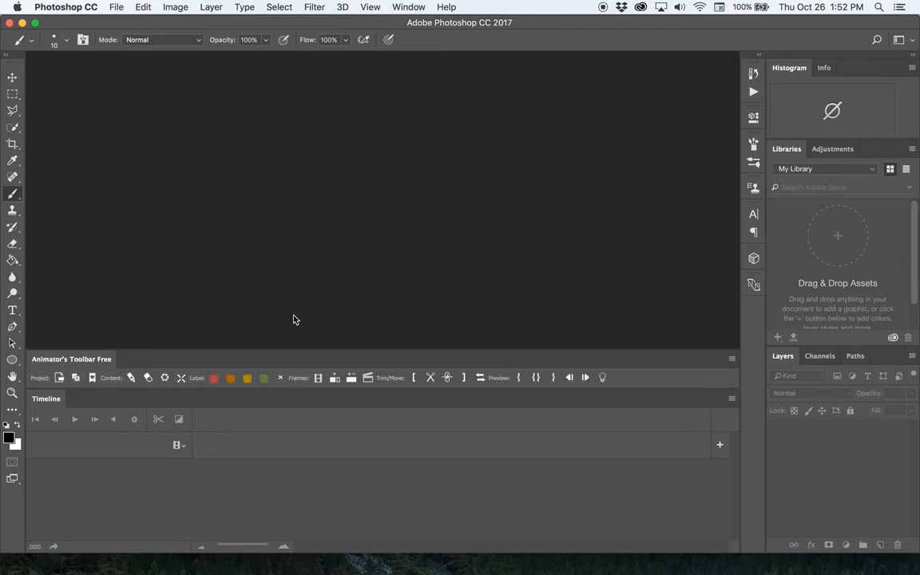
mouse_move(92, 377)
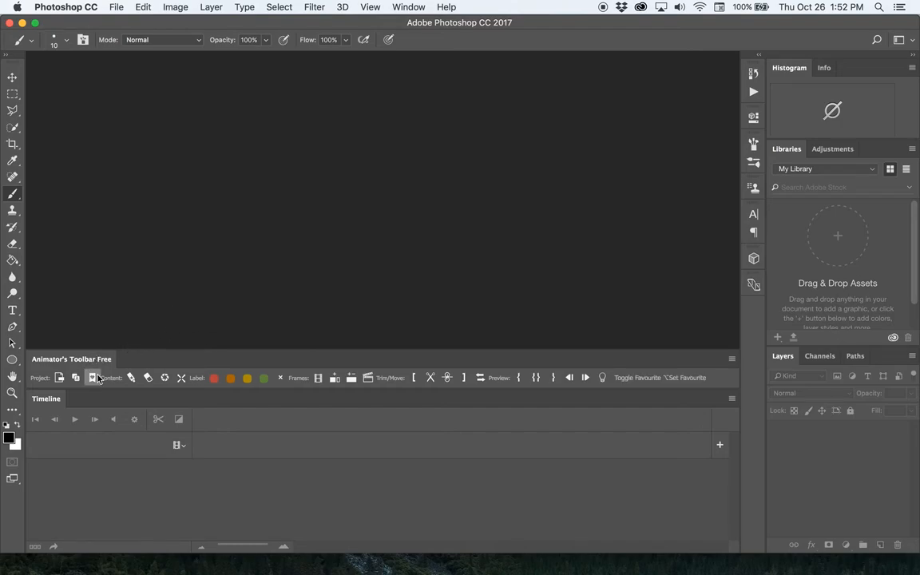
mouse_move(519, 378)
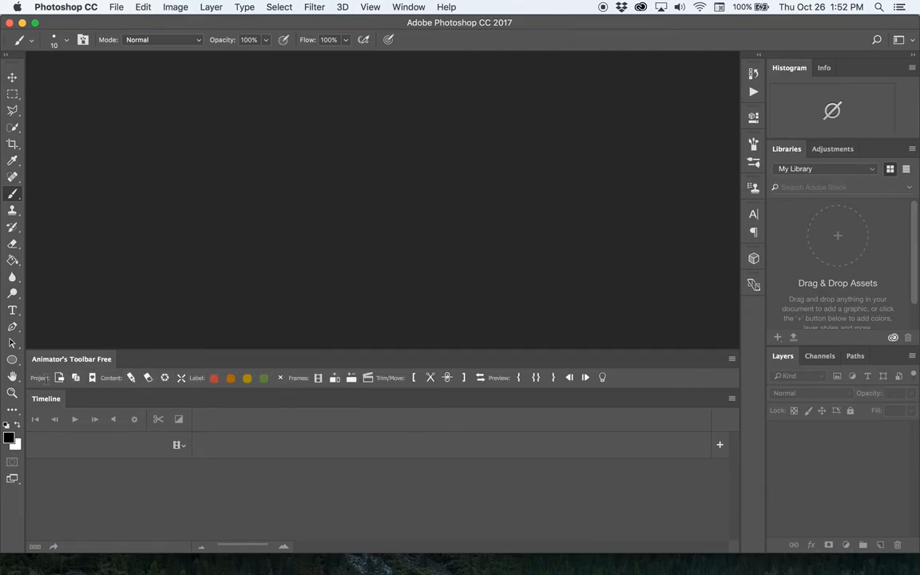
Open the New Animation dialog with the toolbar's New Animation Project button
left_click(59, 378)
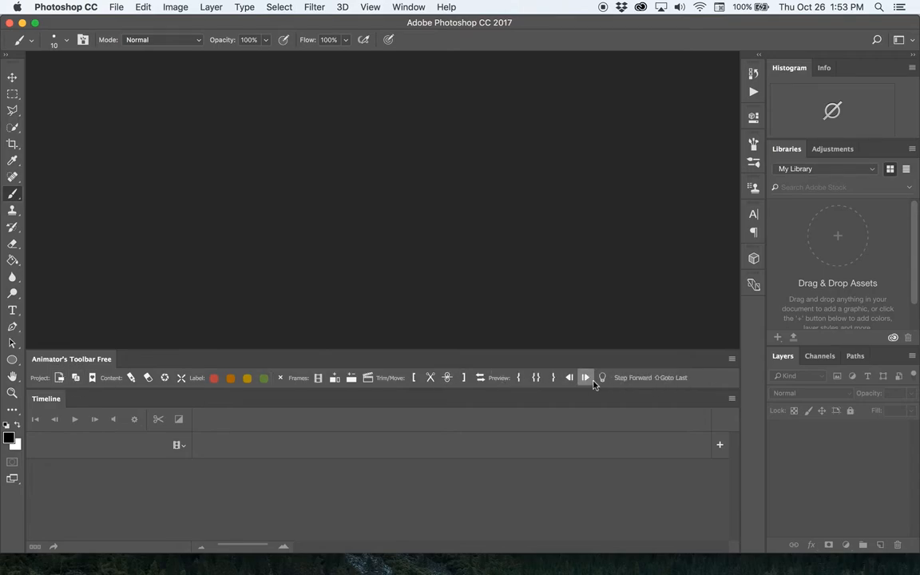
mouse_move(617, 386)
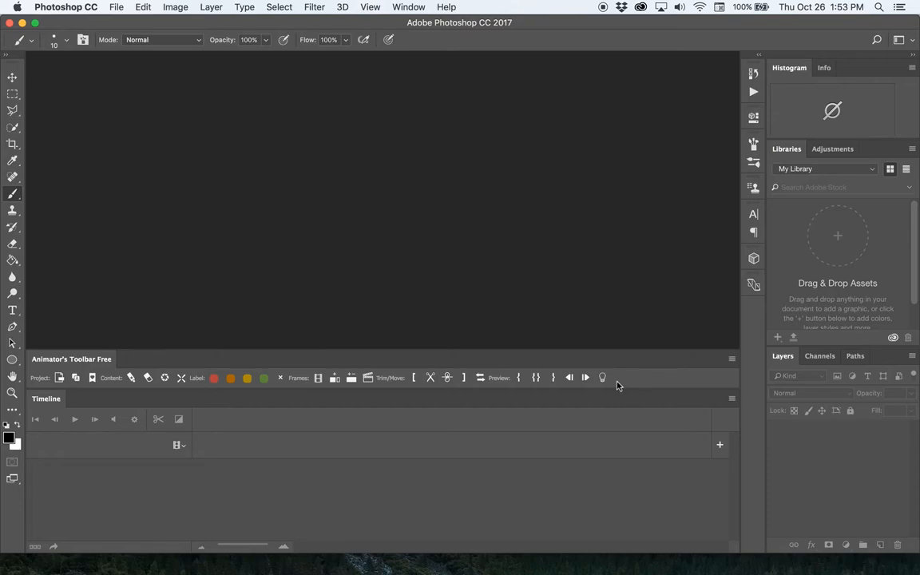
mouse_move(223, 395)
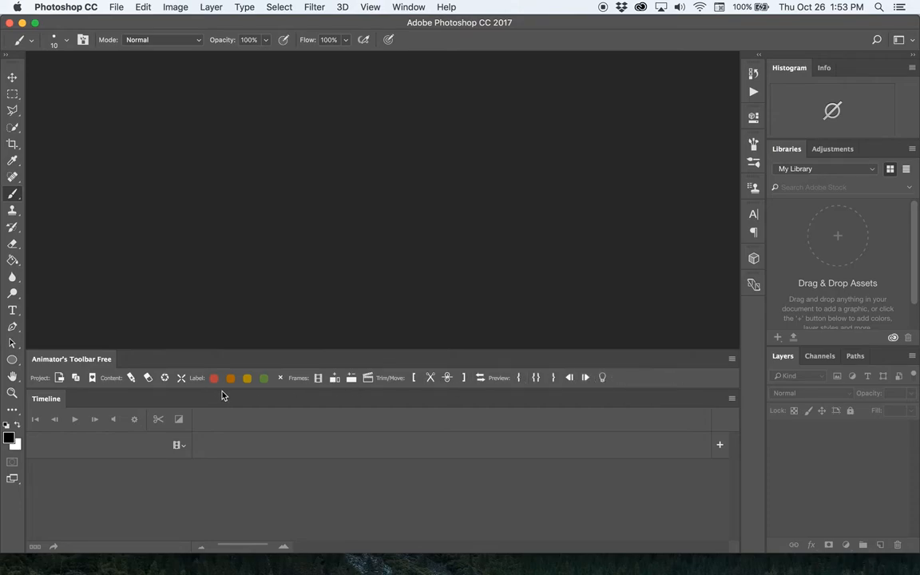
left_click(59, 378)
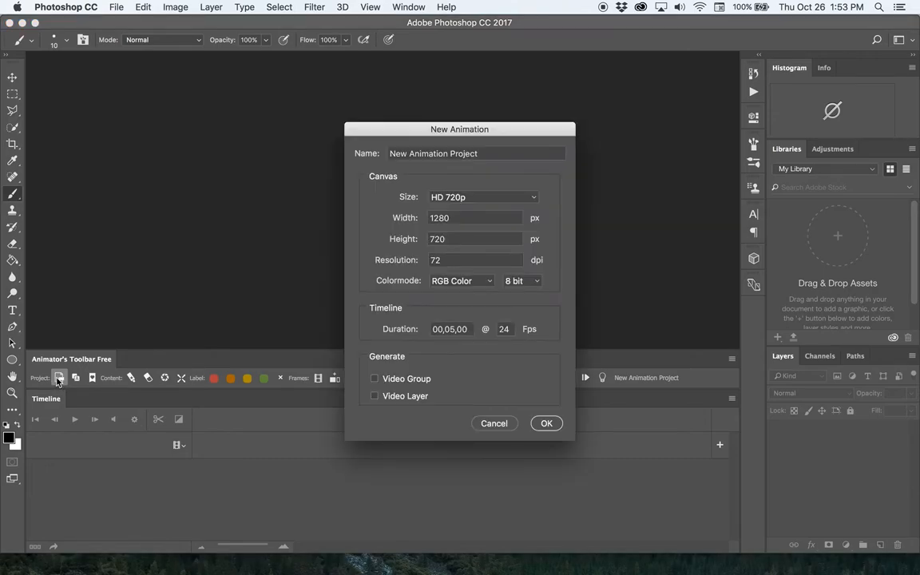
Choose the HD 1080p (1920×1080) size preset in the New Animation dialog
left_click_drag(459, 129, 429, 104)
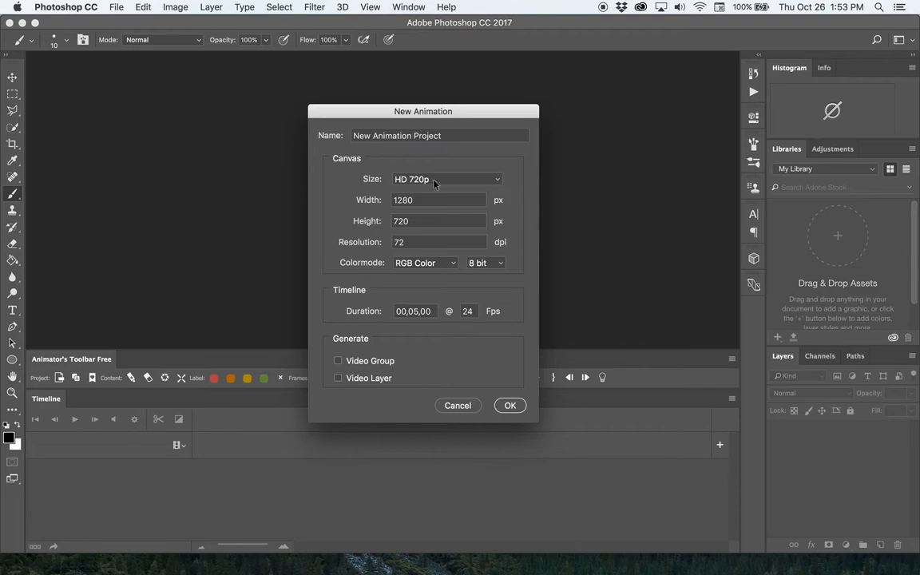
left_click(446, 179)
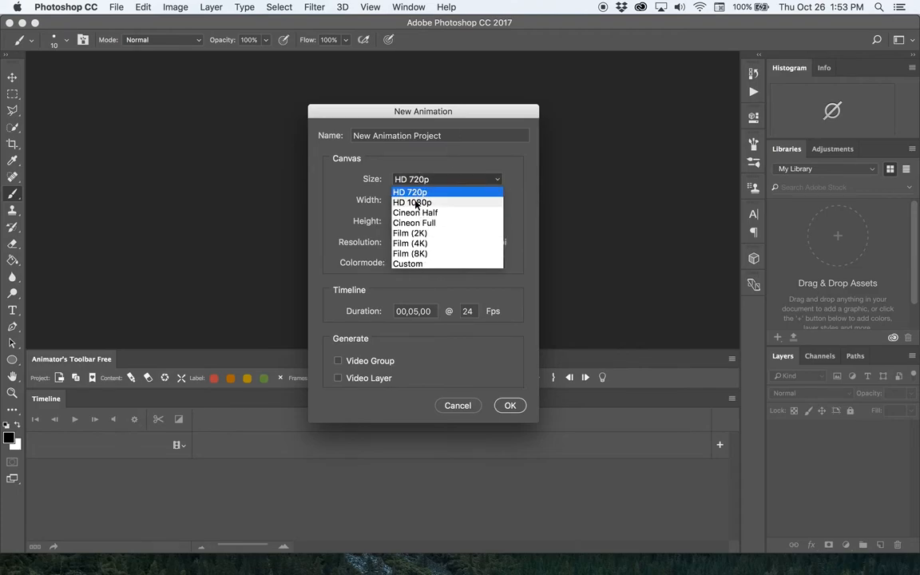
left_click(412, 201)
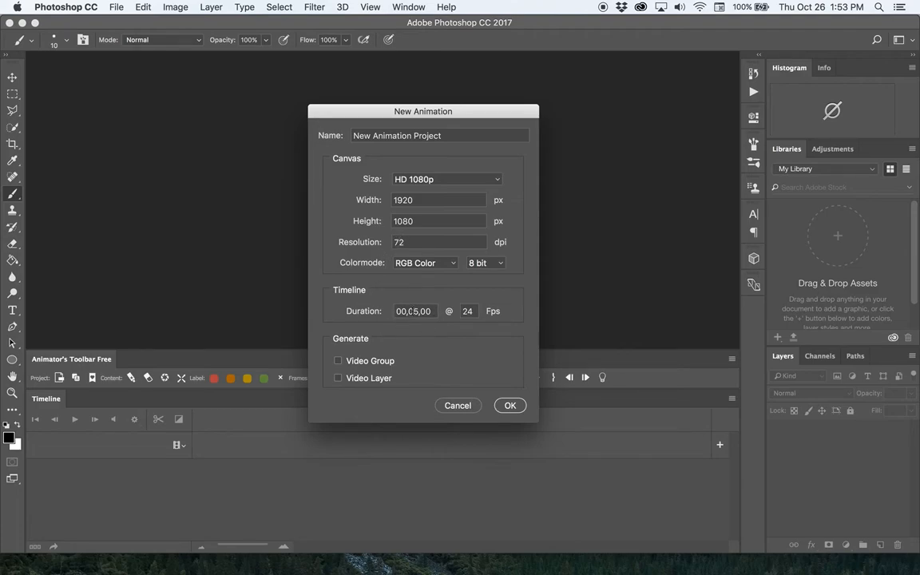
Enable Video Group and set the animation duration to 00,00,02 at 24 fps
left_click(338, 360)
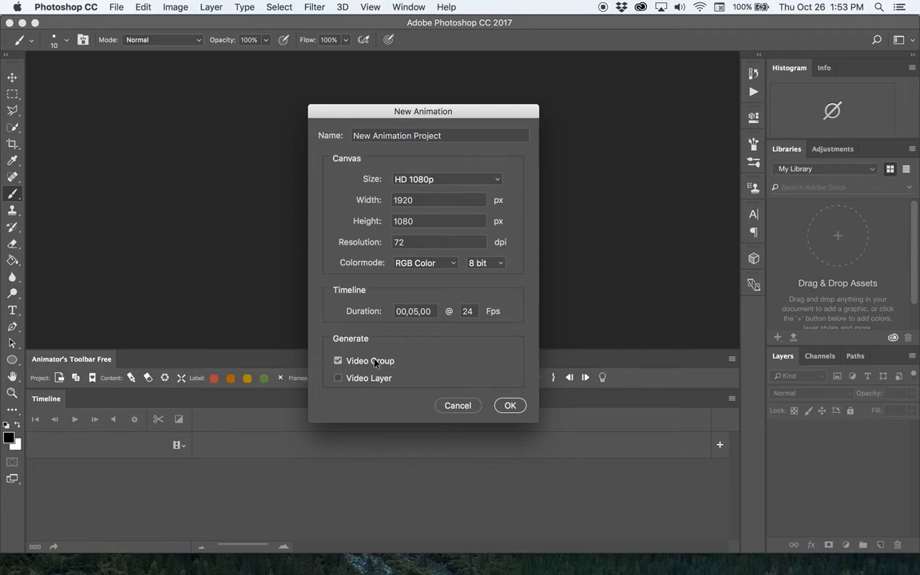
mouse_move(397, 365)
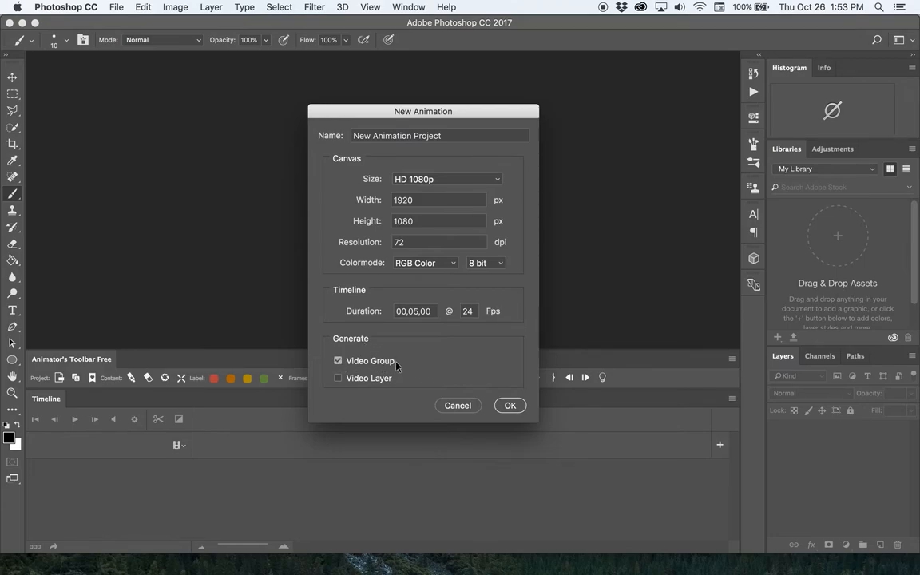
mouse_move(415, 323)
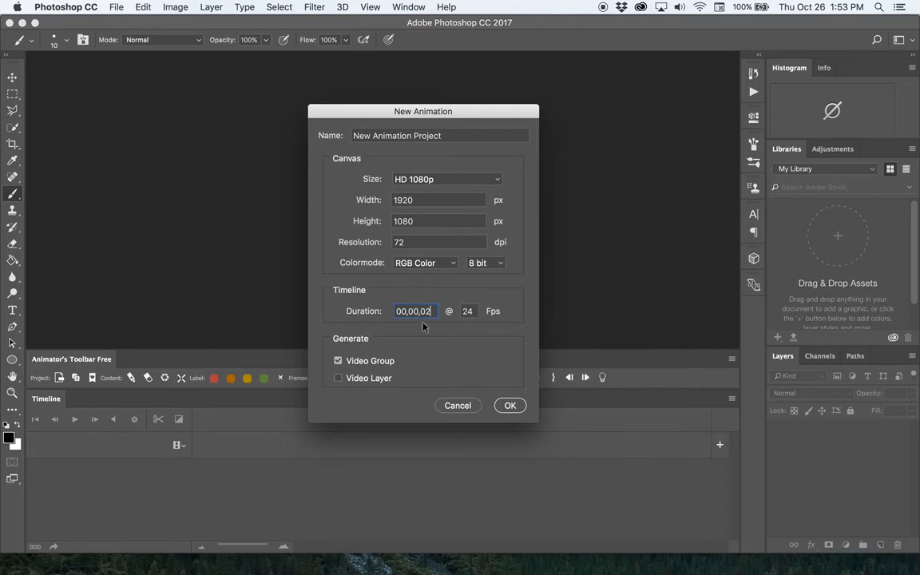
mouse_move(485, 330)
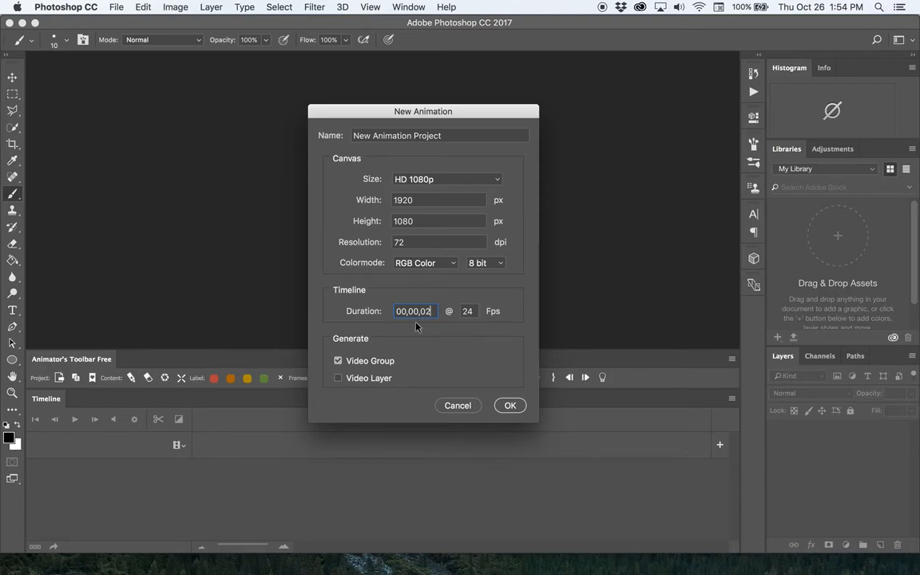
type("1")
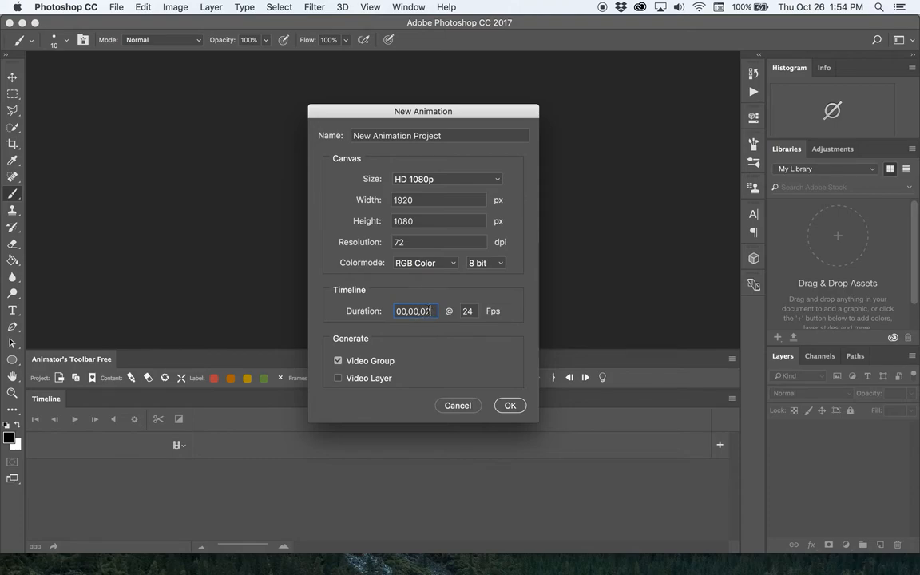
type("2")
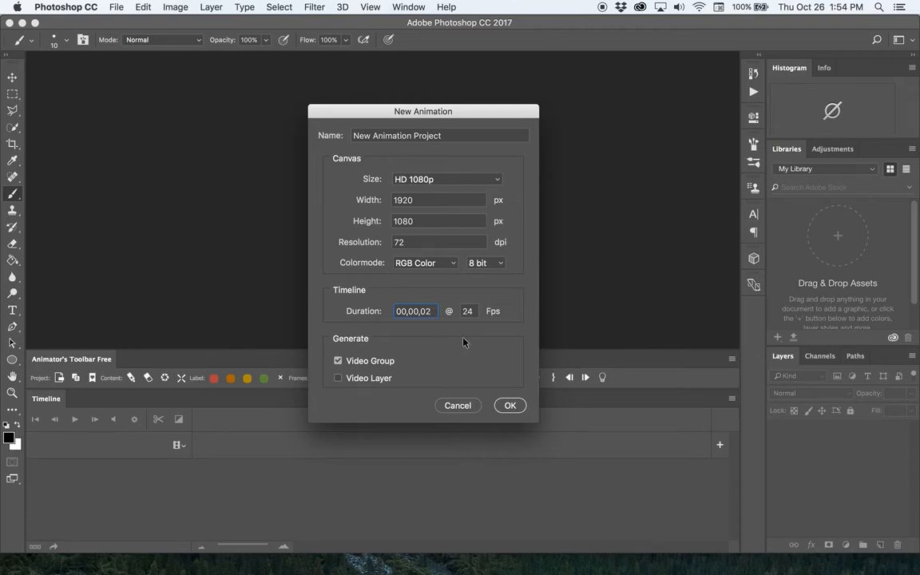
mouse_move(438, 322)
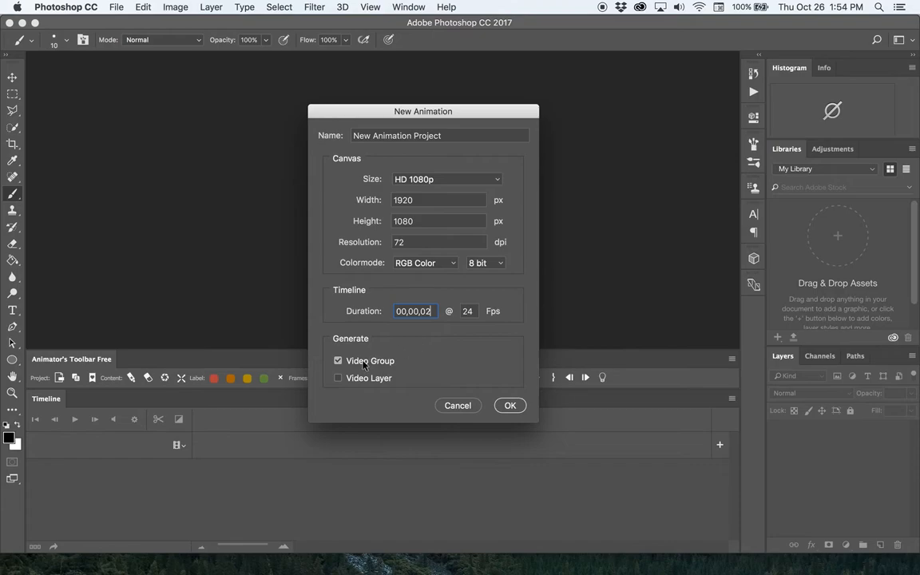
mouse_move(511, 406)
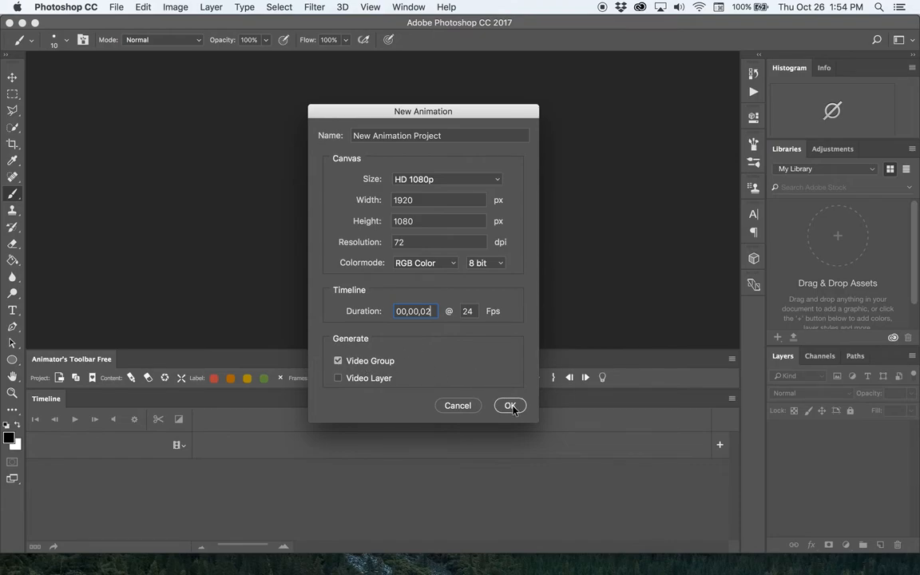
mouse_move(403, 367)
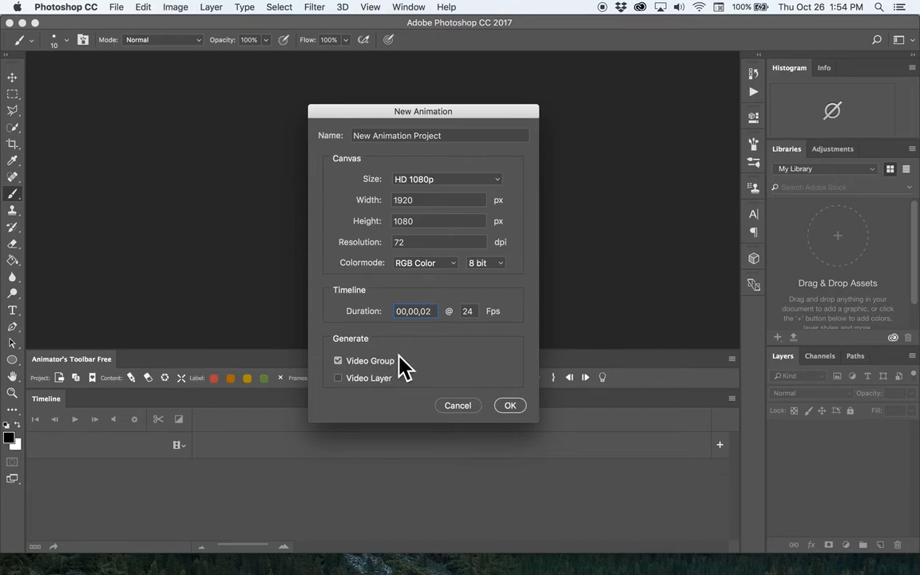
Create the 1920×1080 project and select Layer 0 inside Video Group 1
left_click(510, 405)
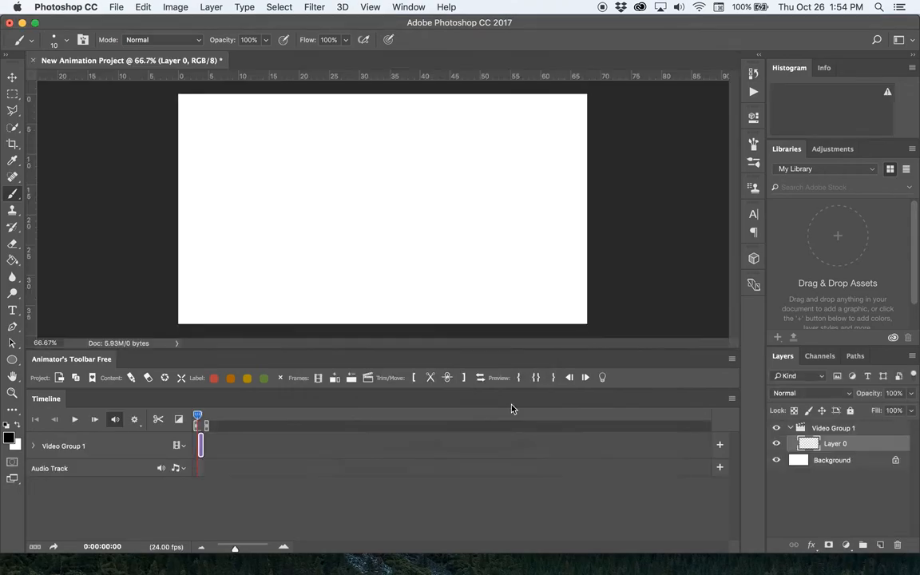
mouse_move(289, 428)
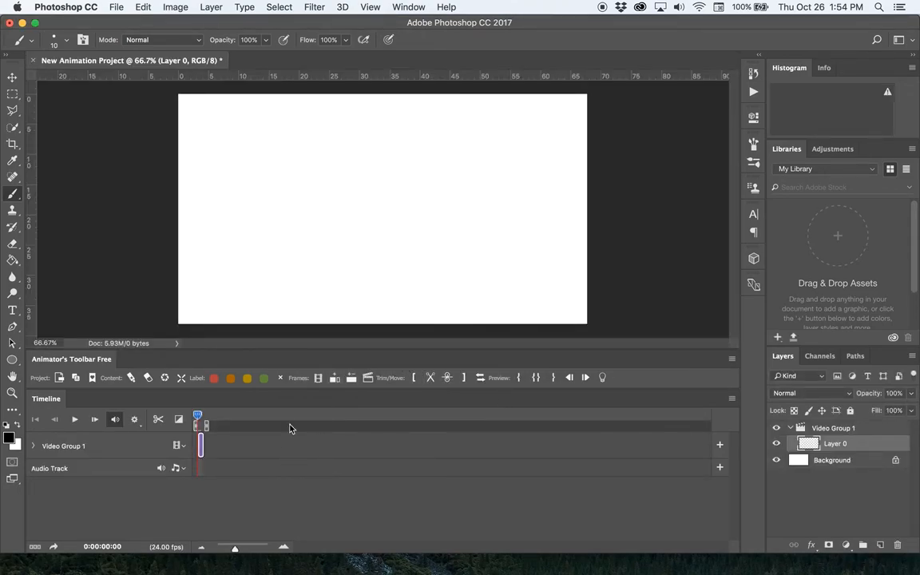
mouse_move(359, 350)
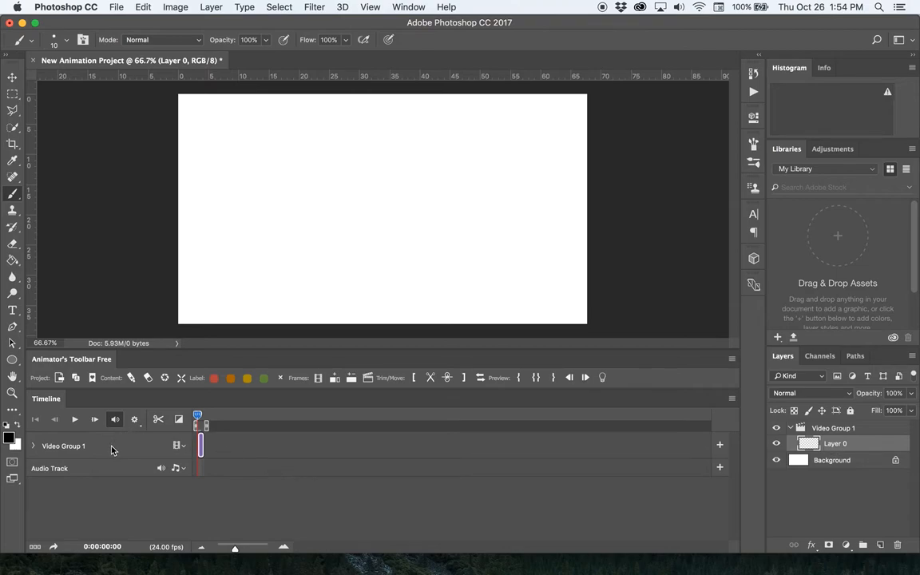
left_click(34, 446)
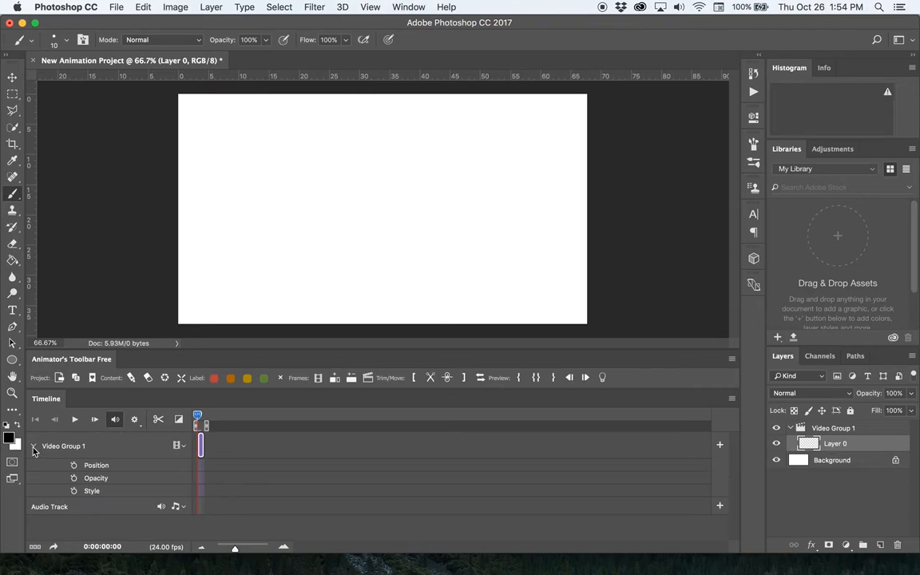
left_click(34, 446)
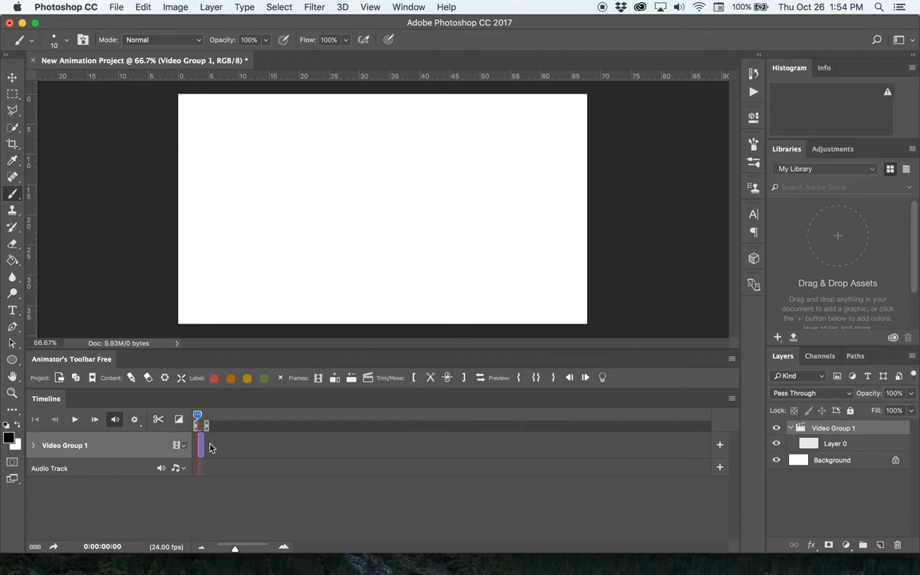
left_click(836, 444)
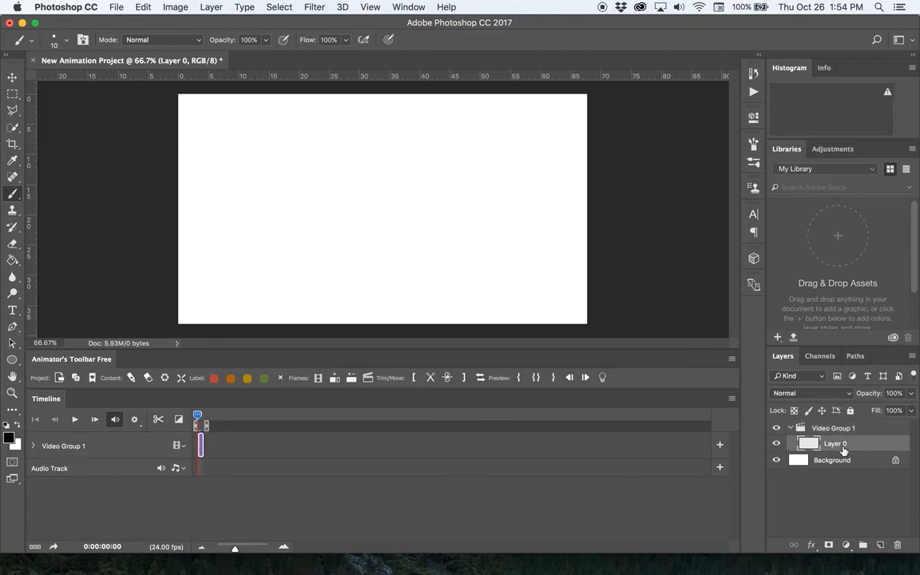
mouse_move(279, 535)
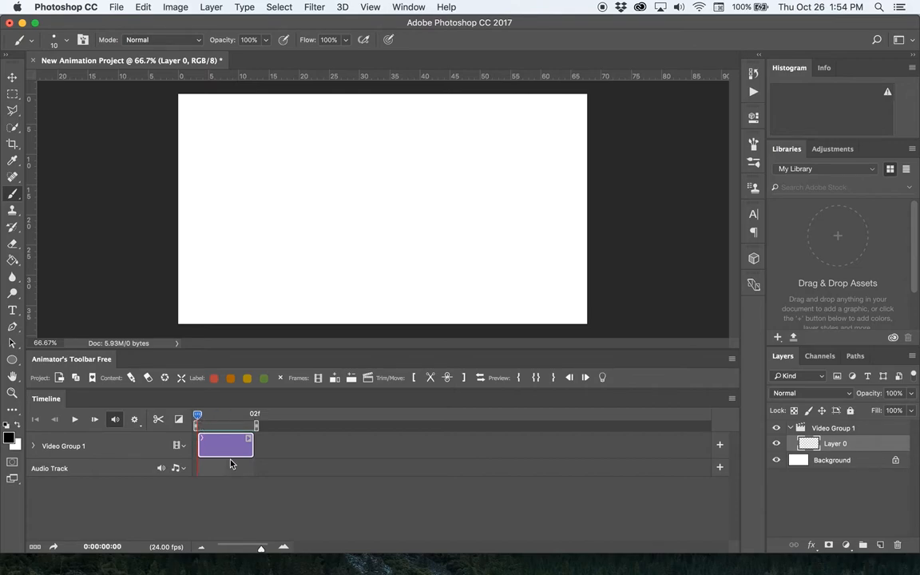
mouse_move(247, 378)
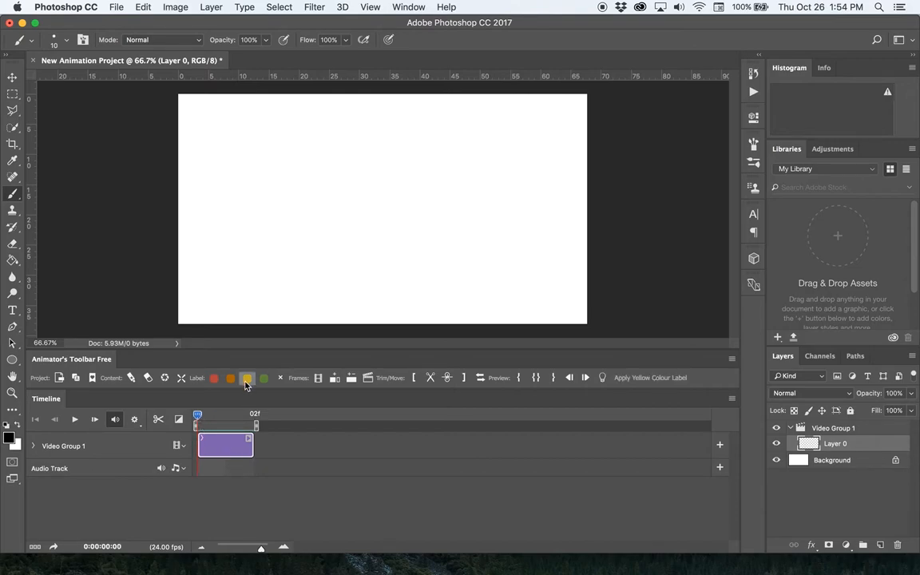
mouse_move(343, 280)
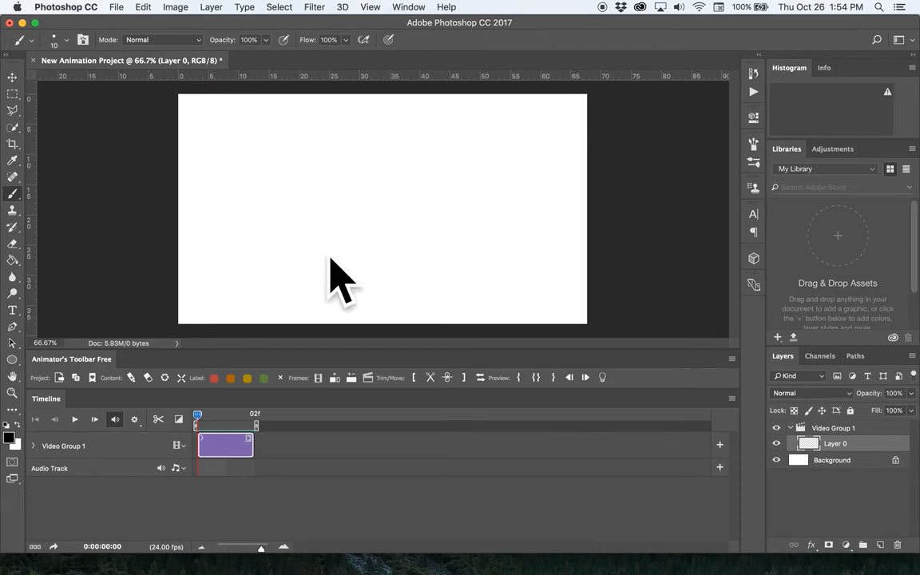
mouse_move(335, 377)
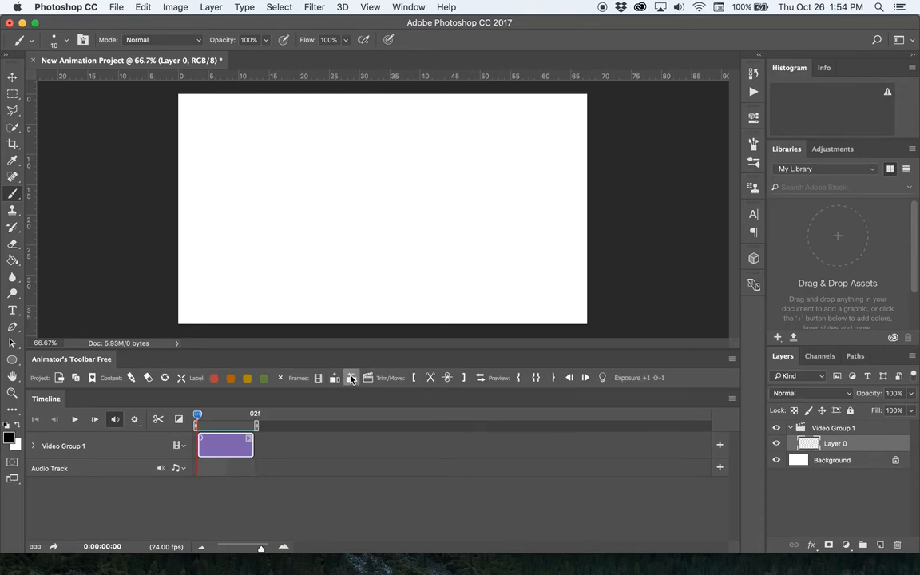
mouse_move(342, 408)
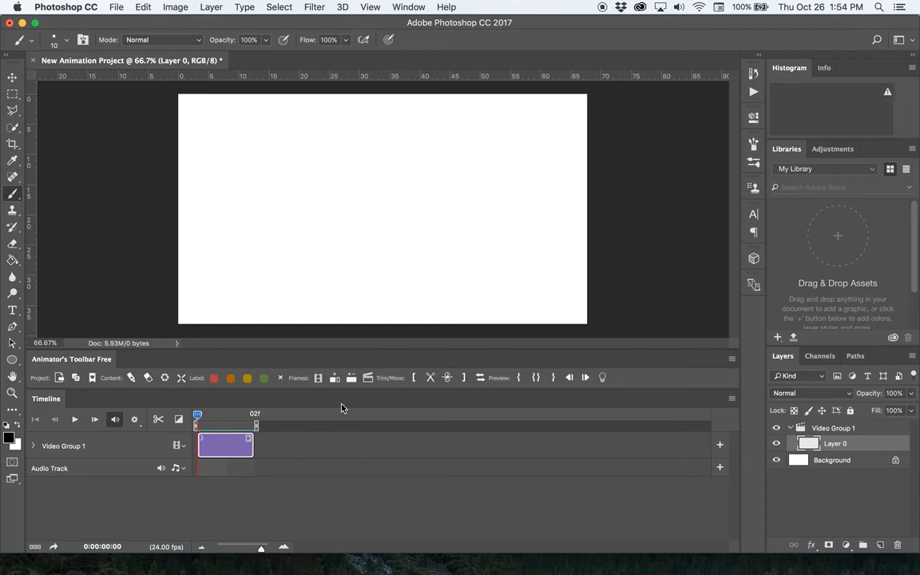
mouse_move(335, 378)
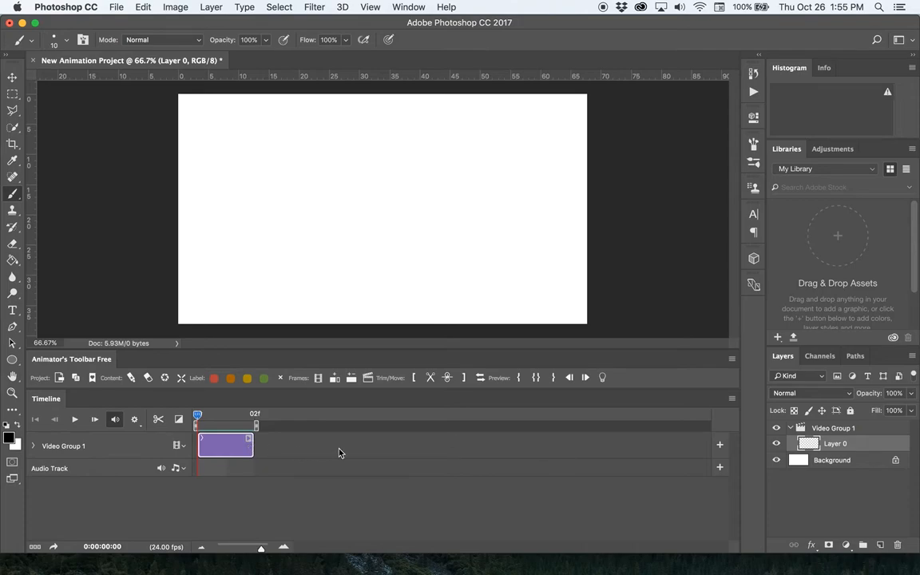
mouse_move(525, 472)
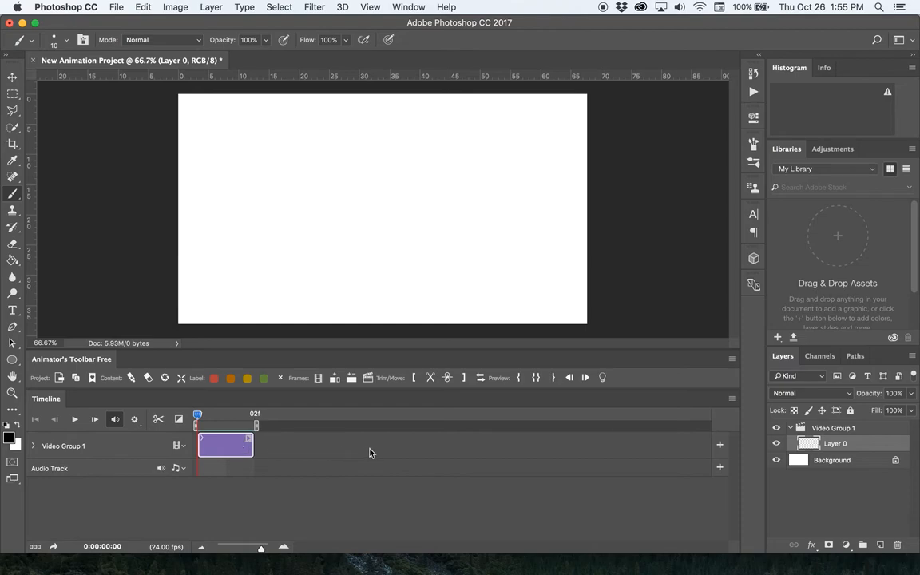
mouse_move(247, 434)
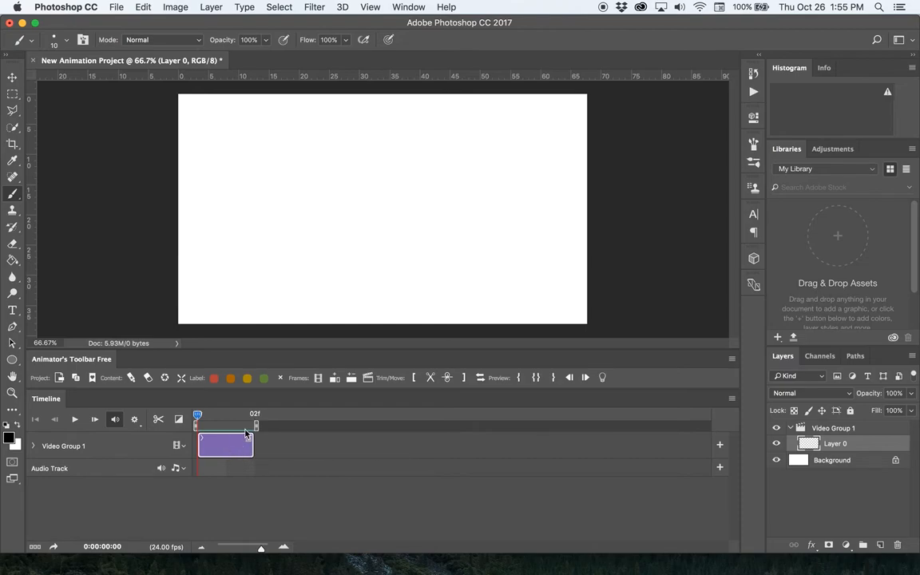
mouse_move(333, 378)
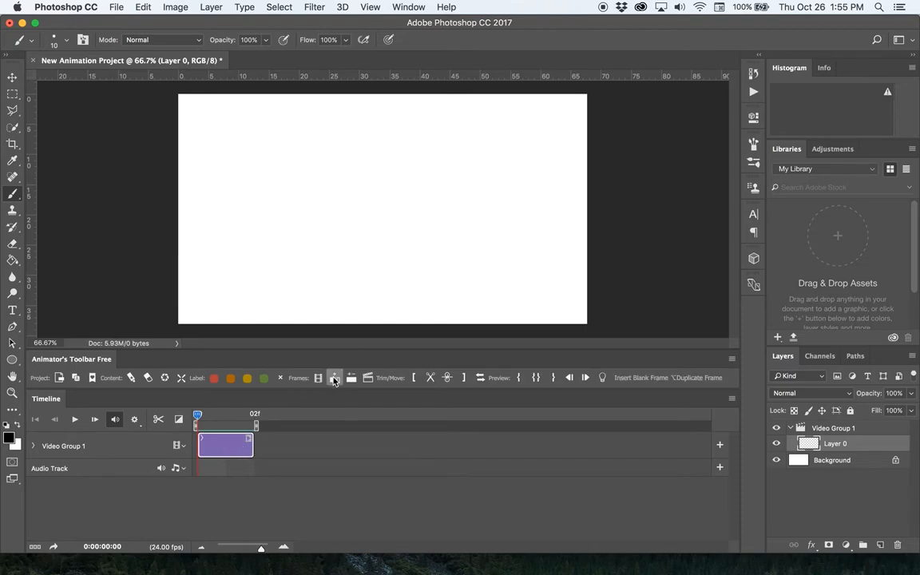
mouse_move(334, 378)
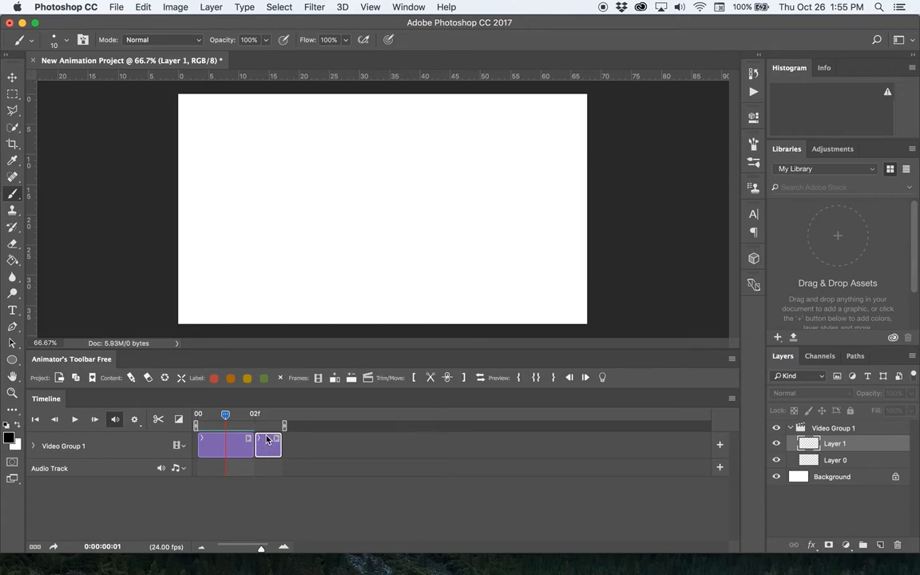
mouse_move(350, 378)
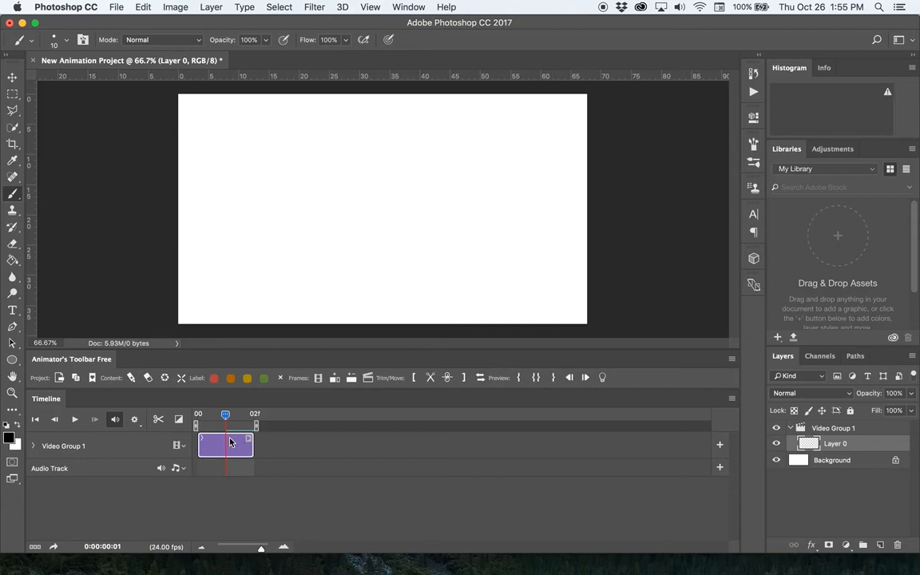
mouse_move(280, 455)
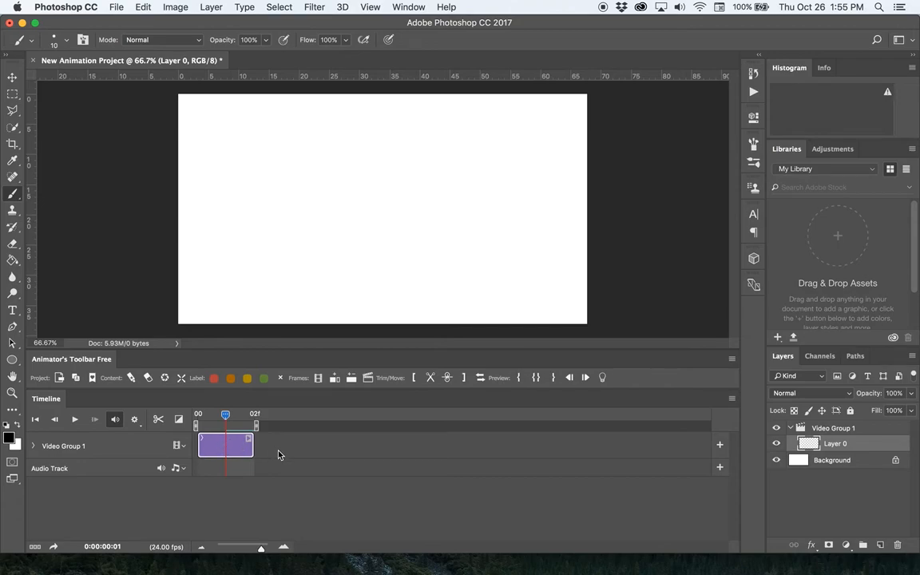
mouse_move(335, 377)
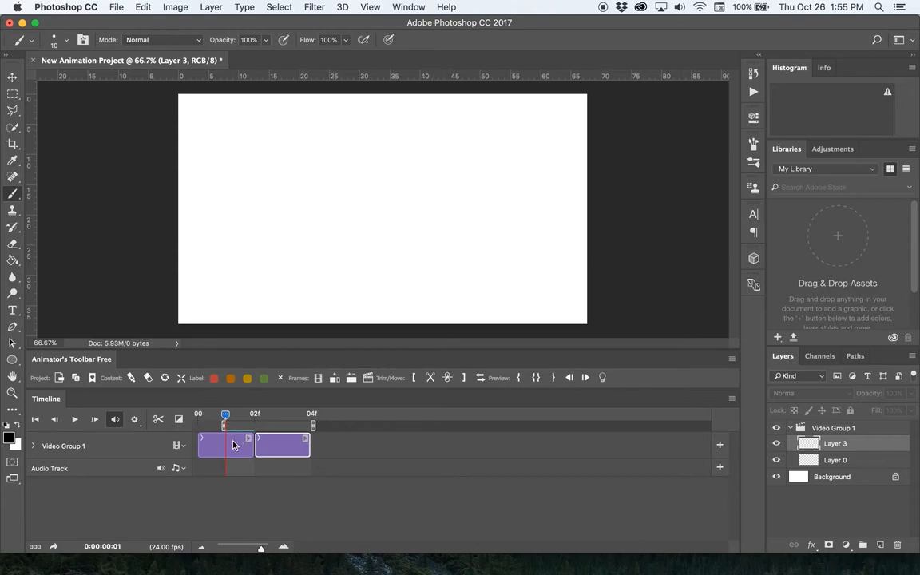
mouse_move(286, 445)
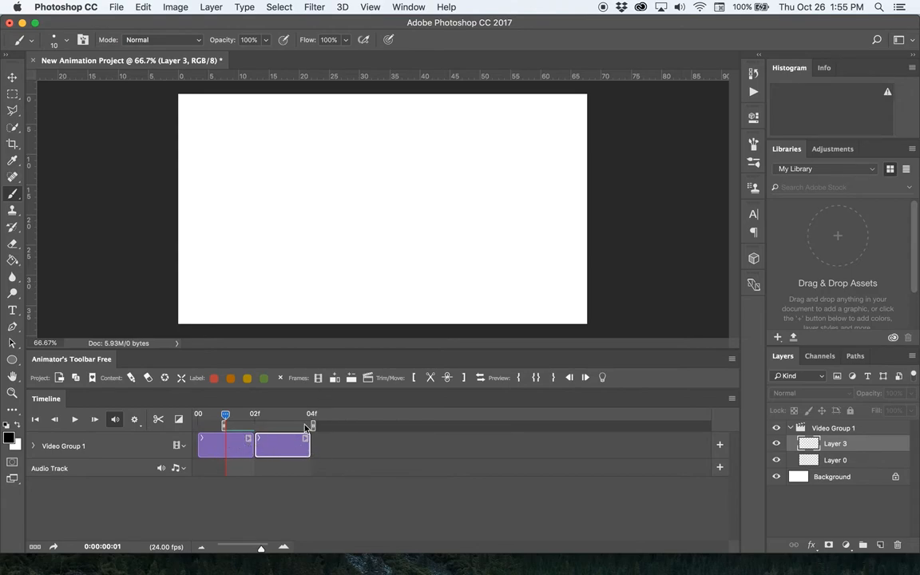
mouse_move(334, 378)
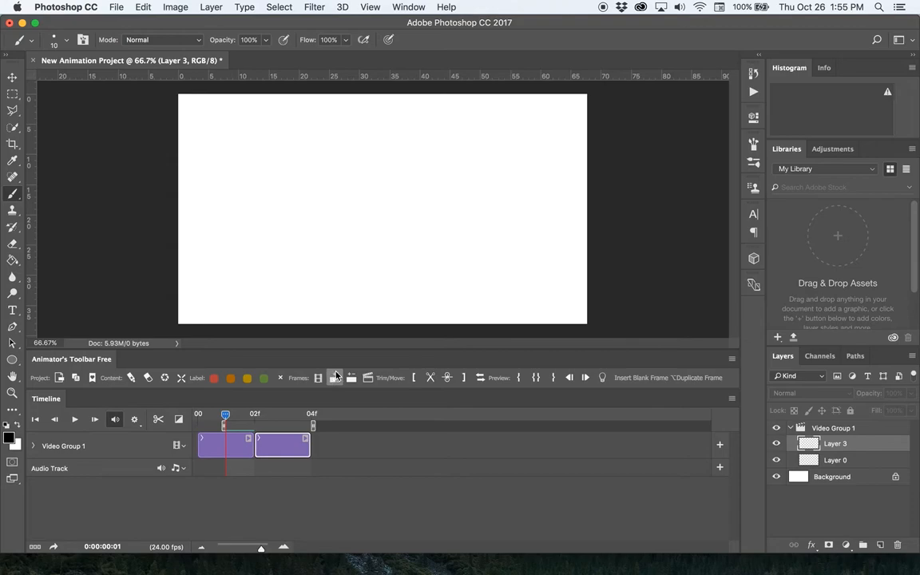
left_click(334, 378)
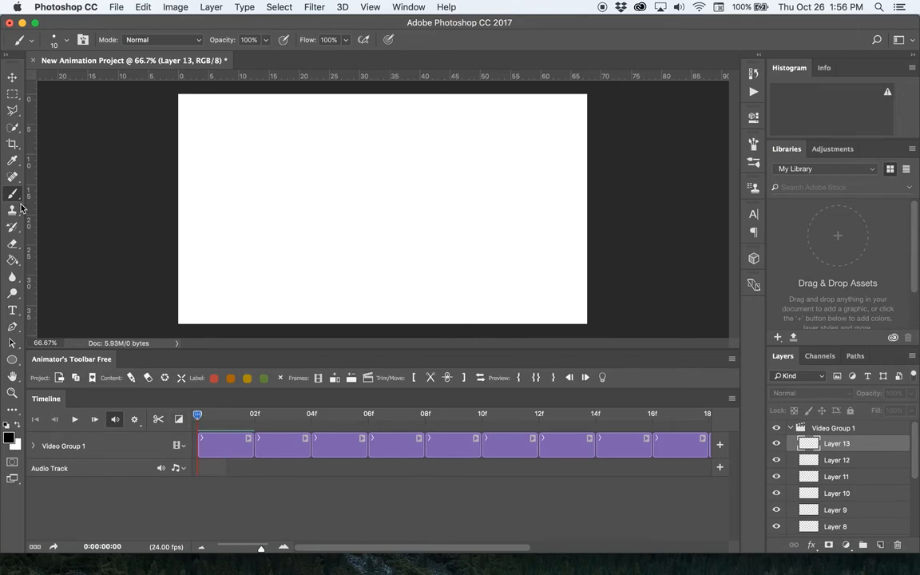
mouse_move(20, 227)
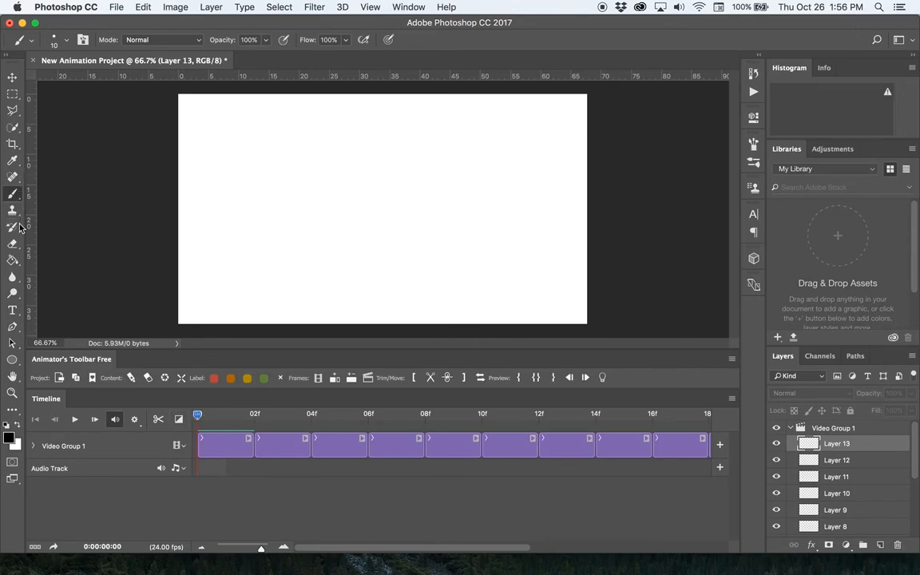
mouse_move(369, 174)
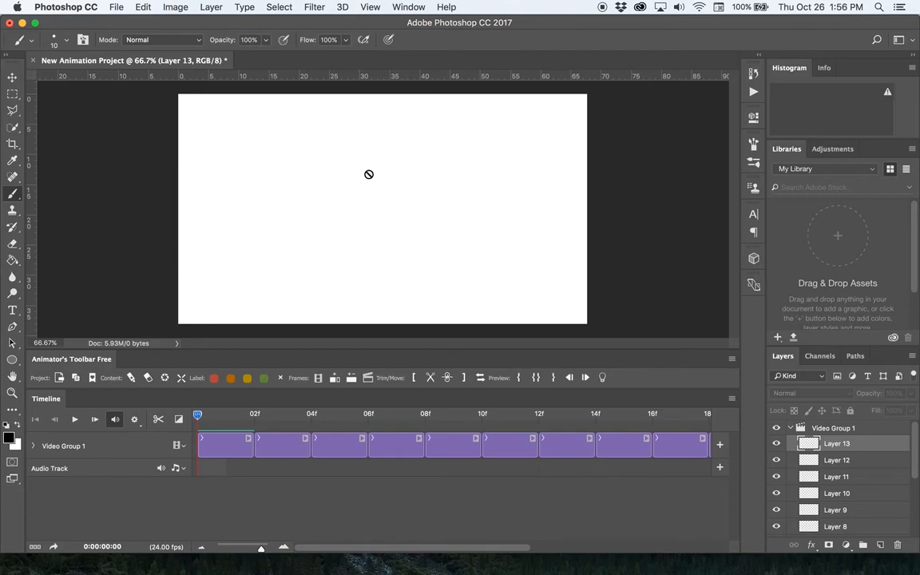
mouse_move(430, 181)
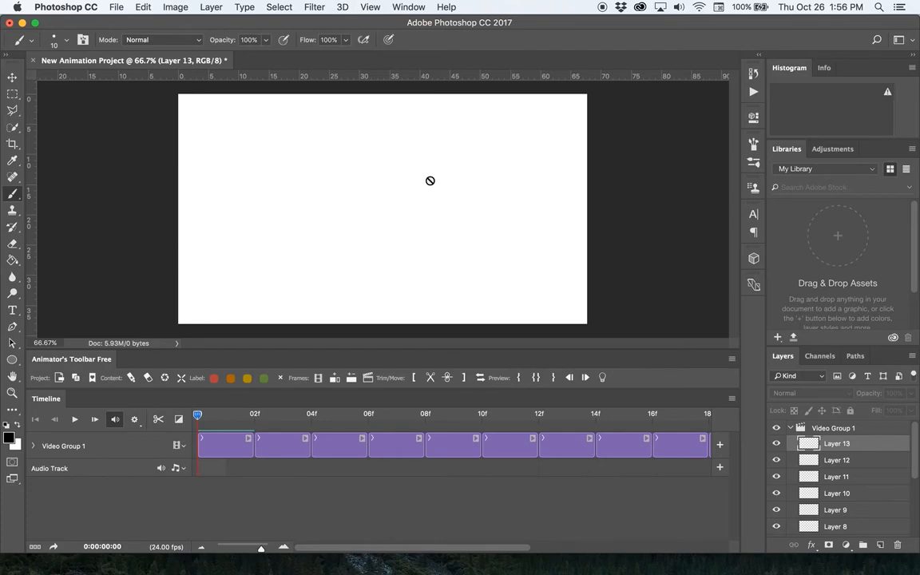
mouse_move(232, 417)
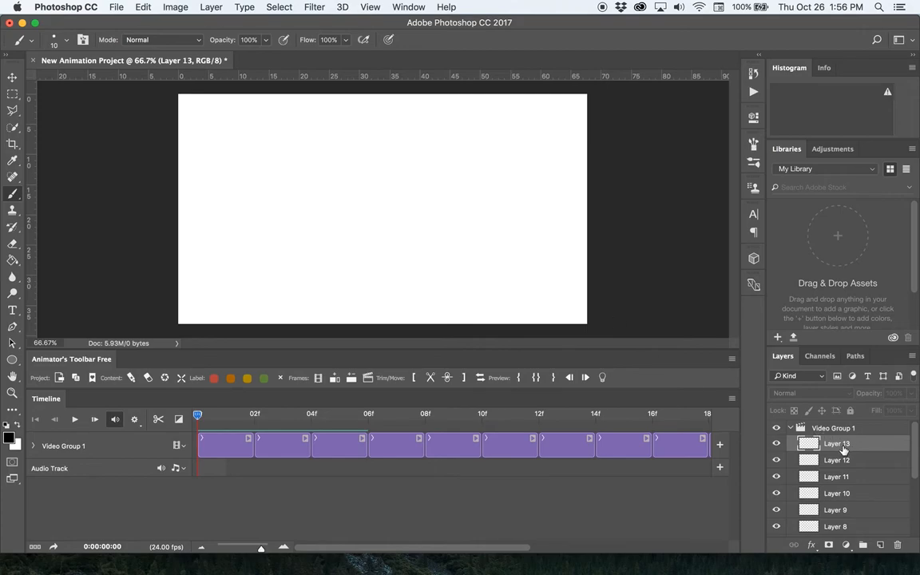
mouse_move(383, 273)
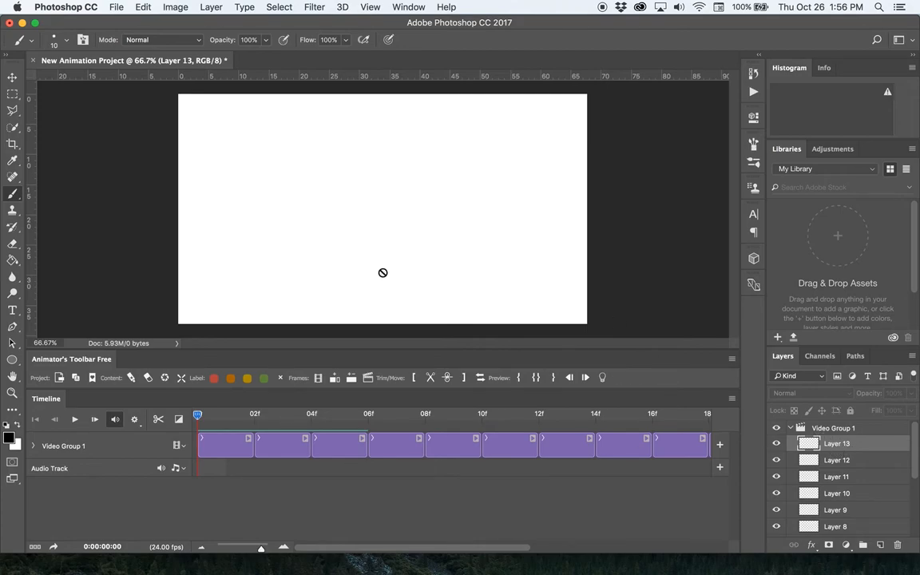
mouse_move(389, 190)
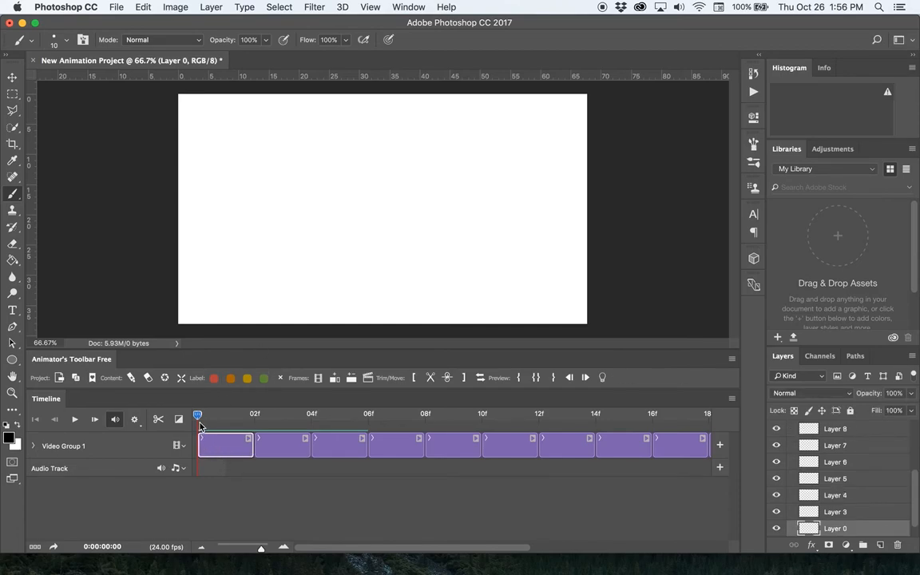
mouse_move(199, 426)
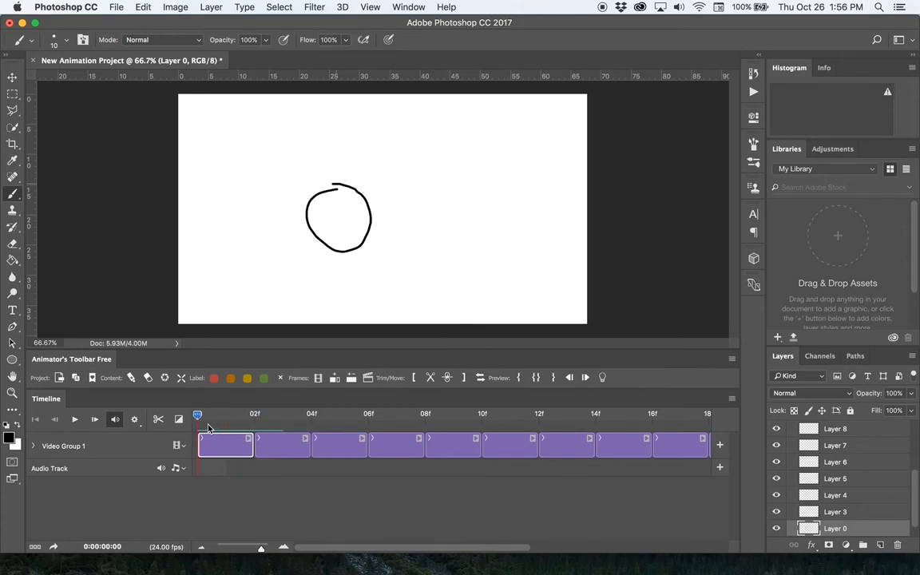
Advance the playhead and select the second clip, Layer 3, at frame 2
left_click(226, 414)
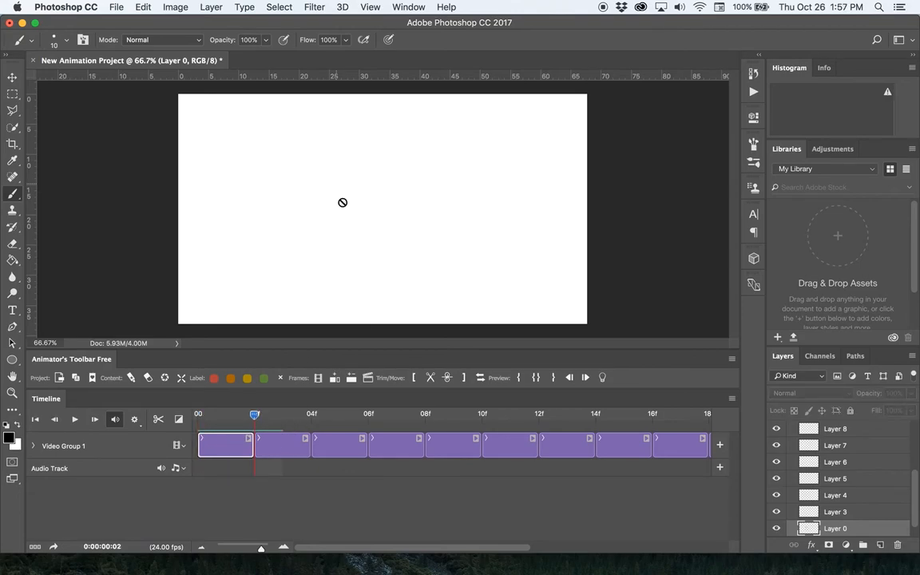
left_click(282, 445)
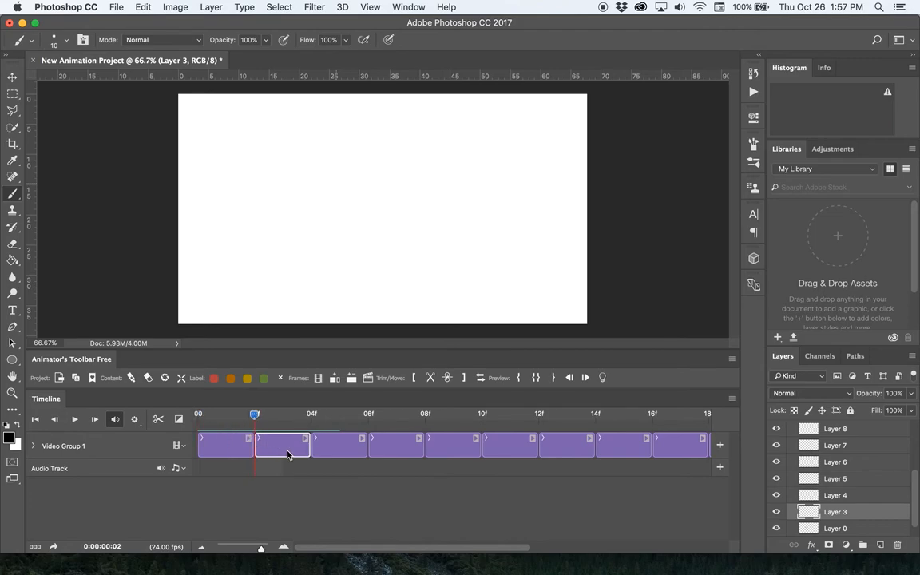
mouse_move(270, 385)
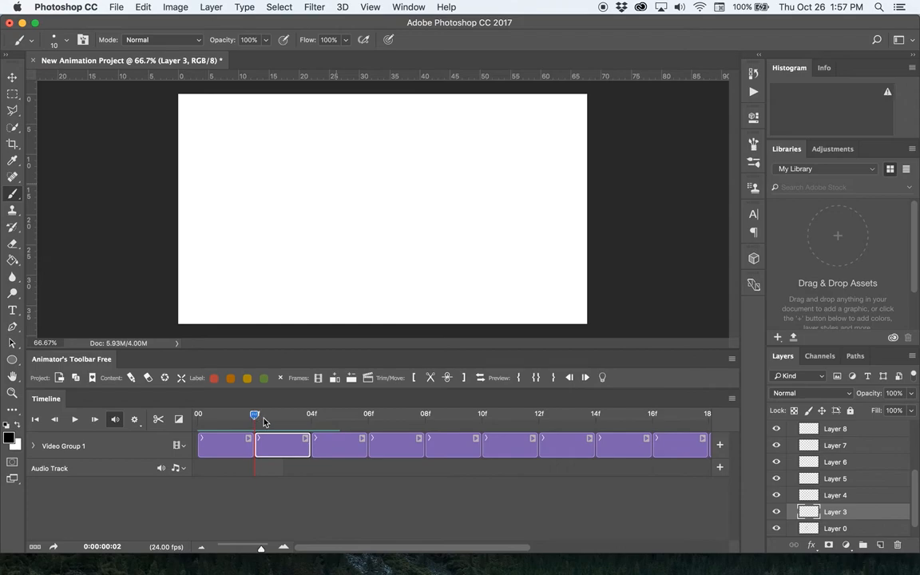
mouse_move(262, 423)
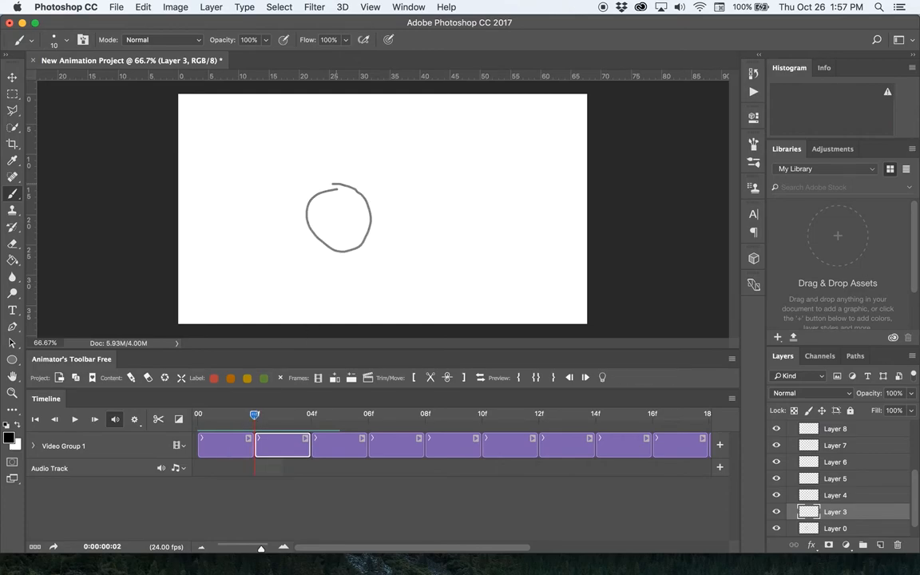
Brush the ball lower on frame 2, then move to frame 3 for the squashed ball
left_click_drag(320, 232, 375, 279)
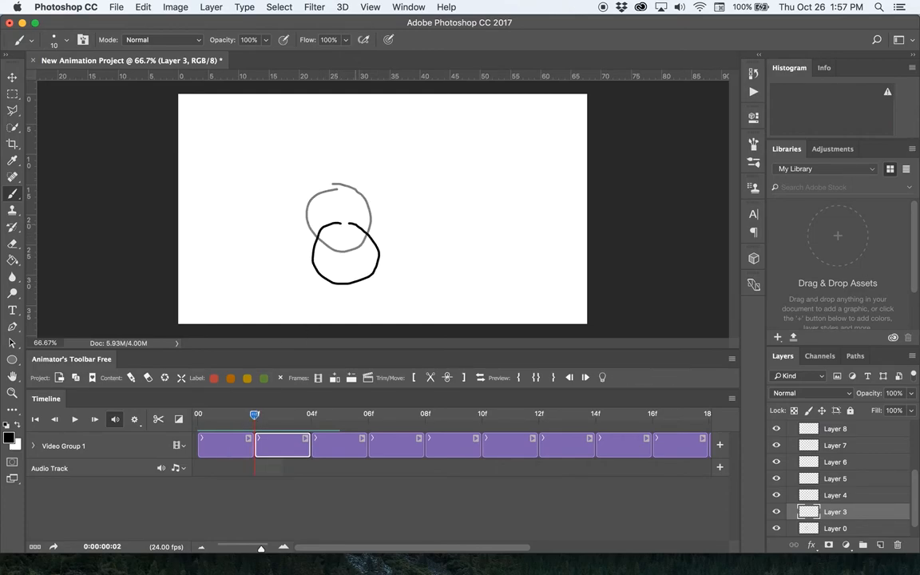
left_click(282, 414)
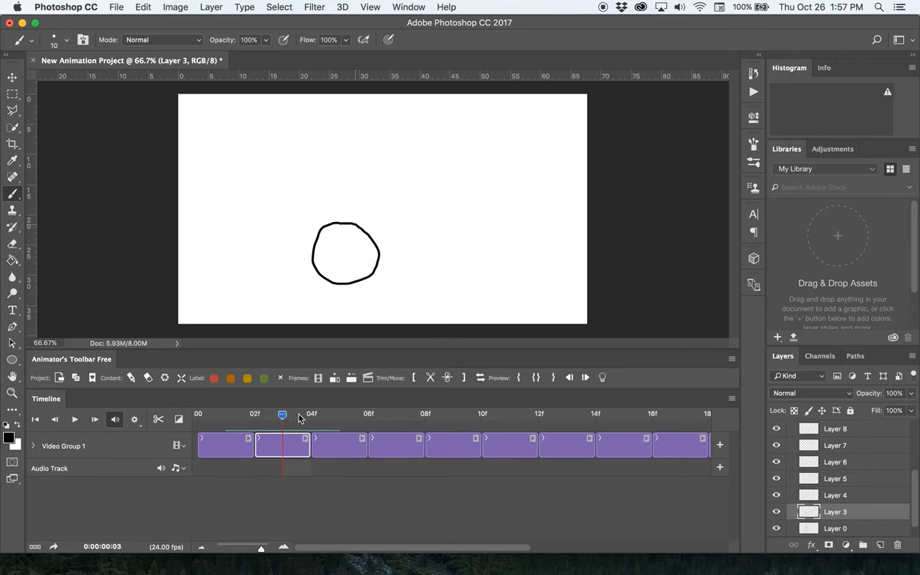
mouse_move(274, 427)
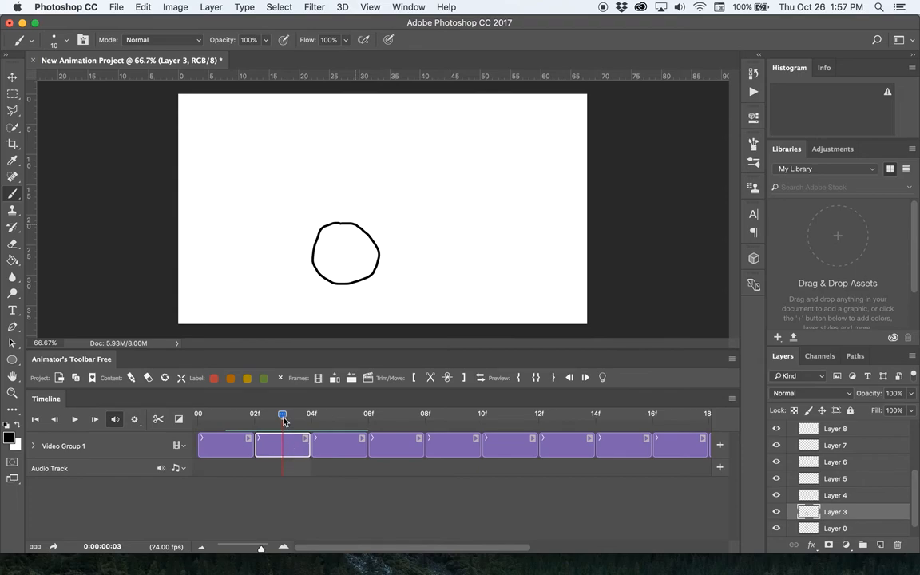
left_click(311, 414)
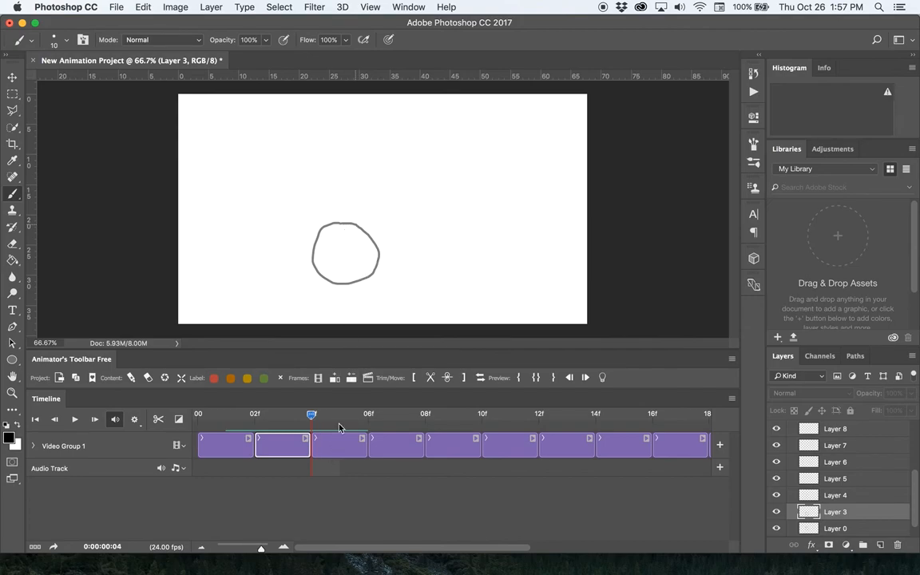
left_click(339, 437)
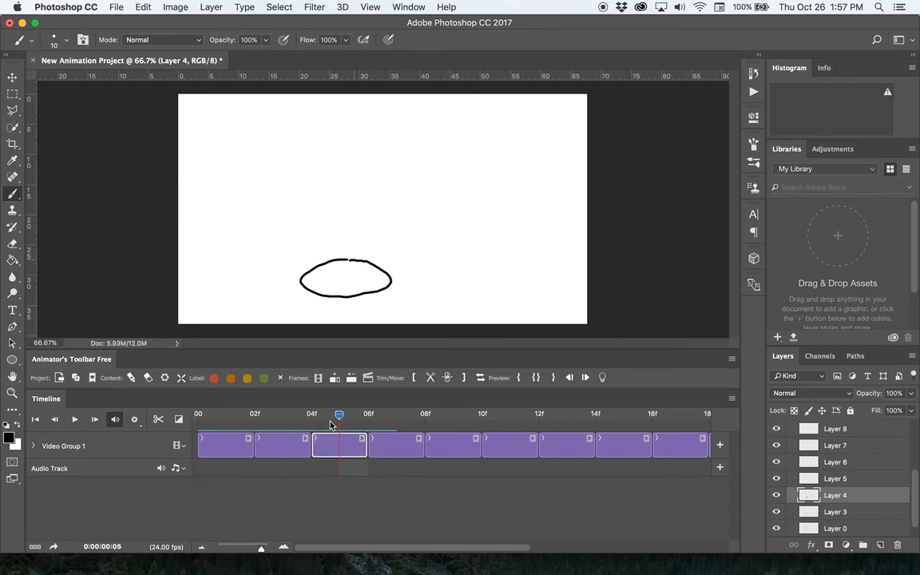
left_click(226, 414)
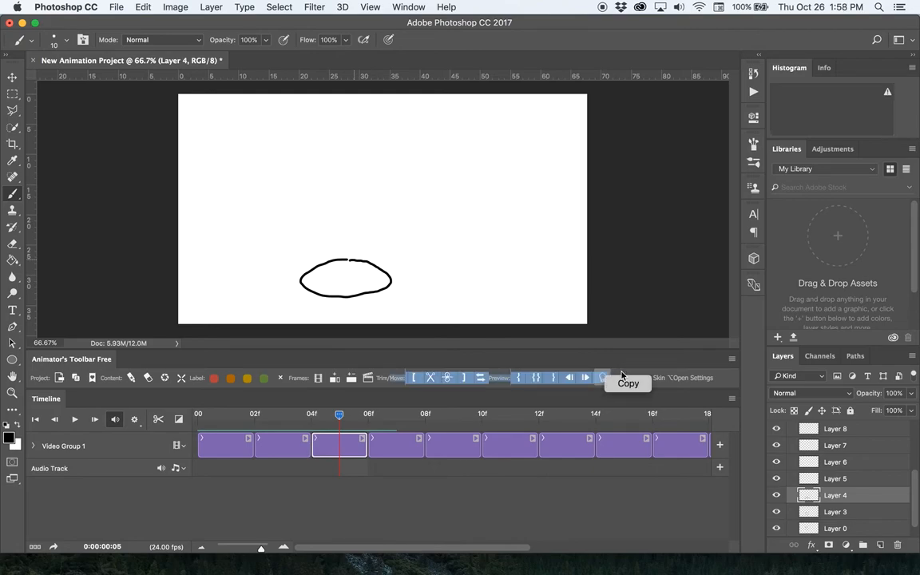
mouse_move(666, 384)
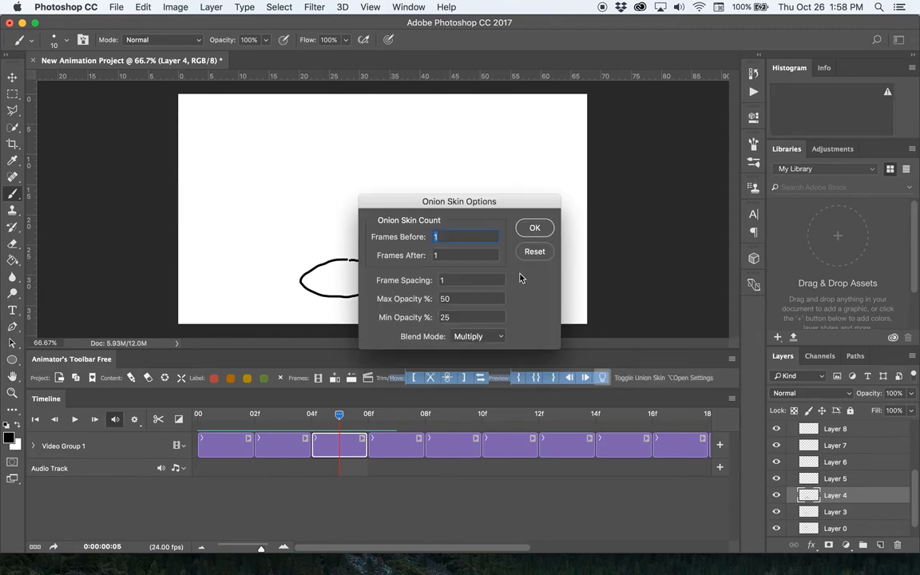
Set Onion Skin Frames Before to 4 and confirm the dialog
left_click_drag(460, 202, 559, 128)
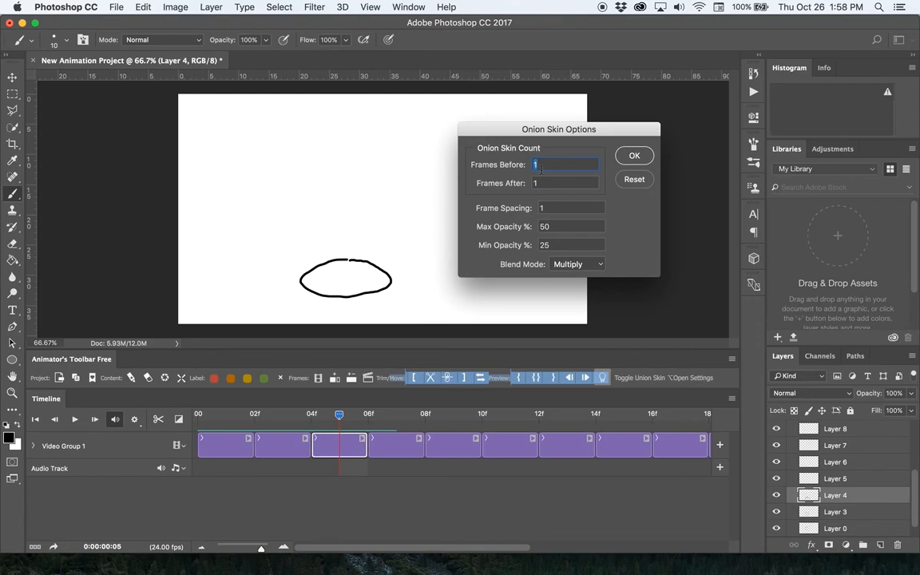
type("4")
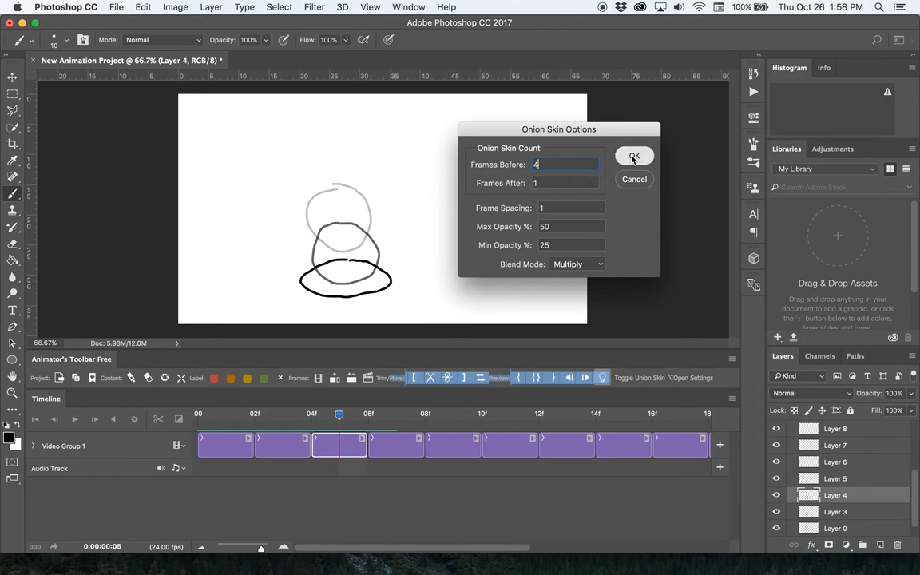
left_click(634, 156)
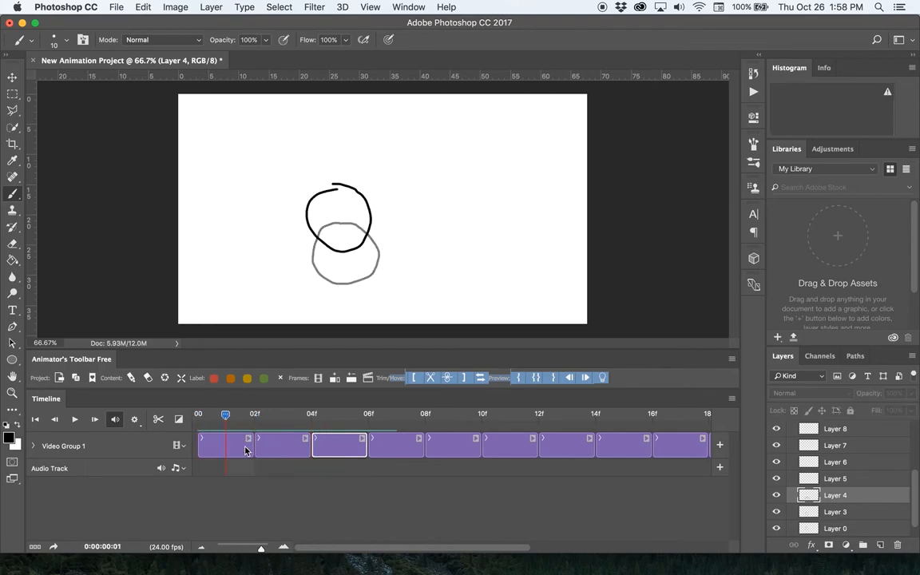
Draw the ball stretched tall above the squash, then rising on the next frame
left_click(312, 414)
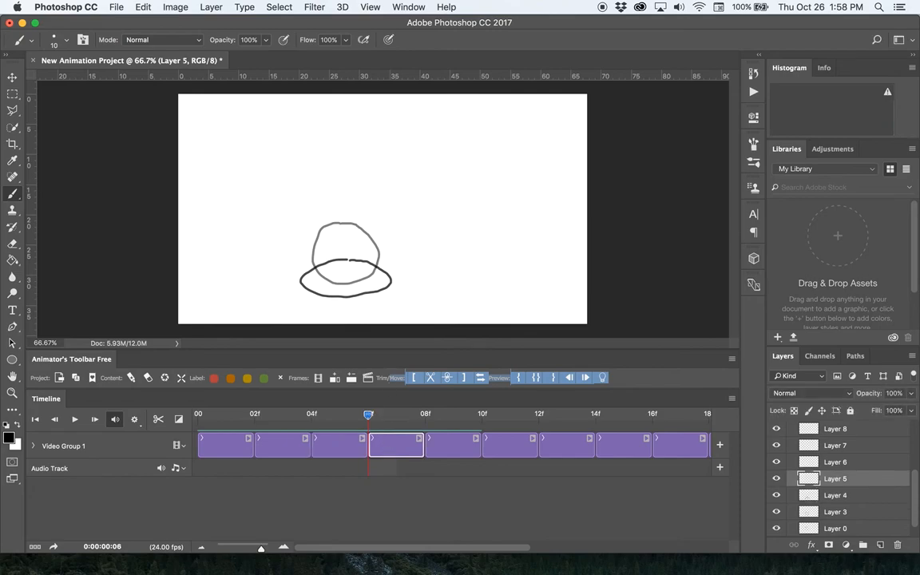
left_click_drag(347, 223, 348, 302)
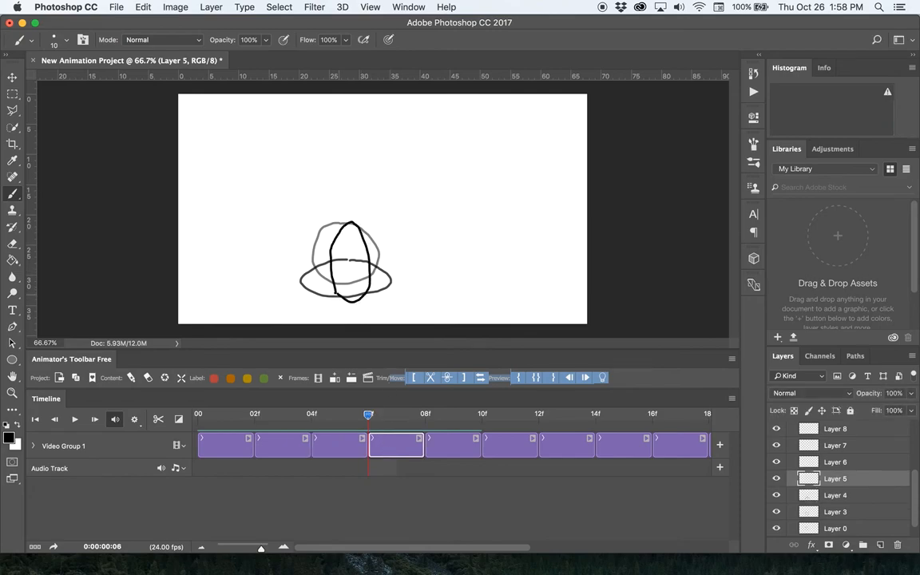
left_click(425, 413)
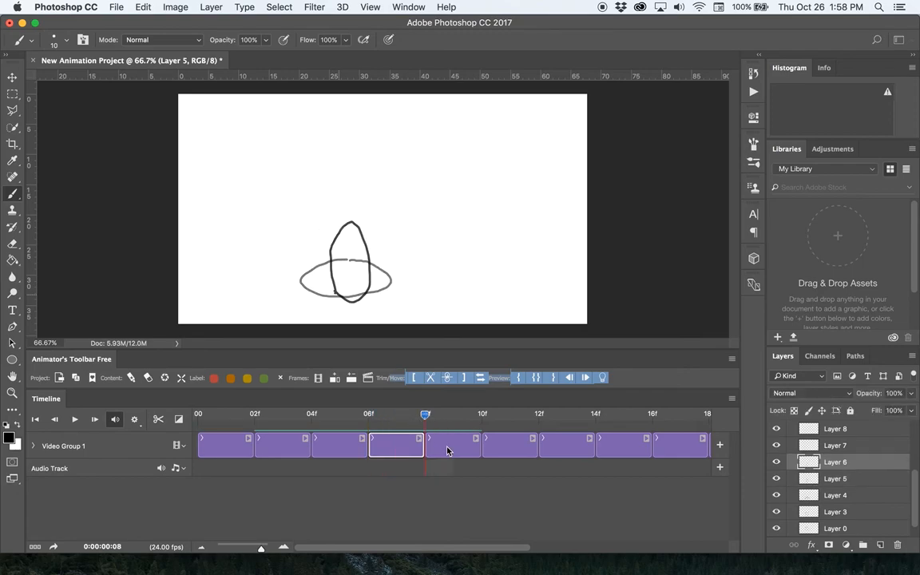
left_click(454, 445)
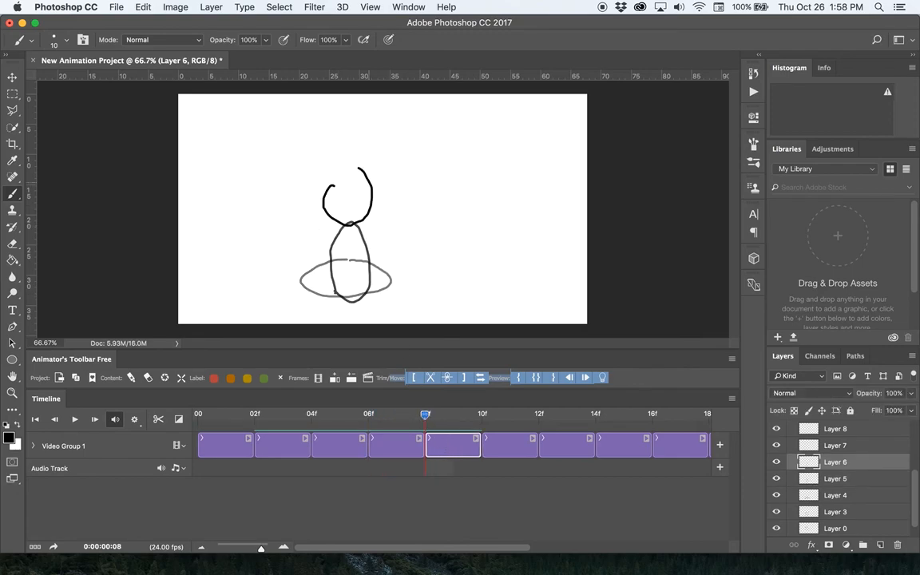
Draw the ball high near the top and continue through the remaining frames to Layer 12
left_click(510, 414)
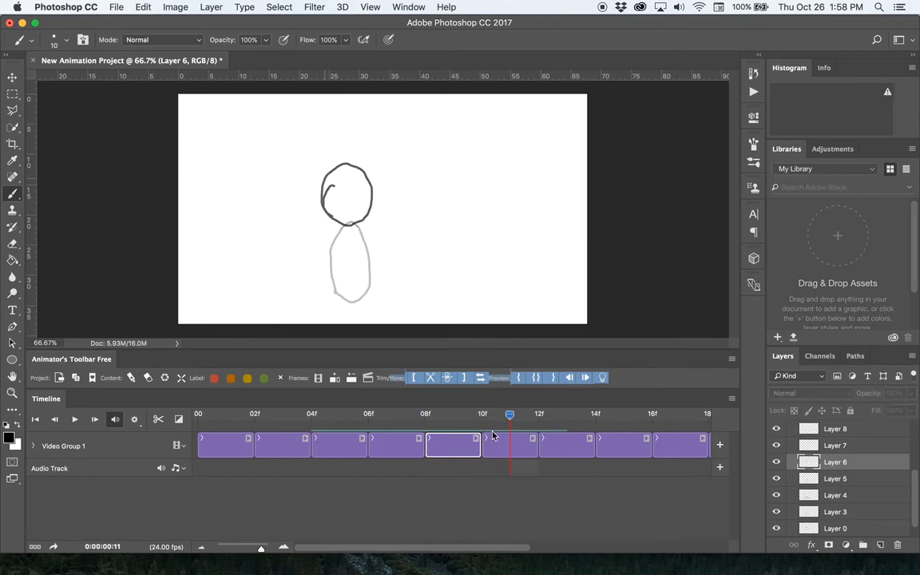
left_click(481, 414)
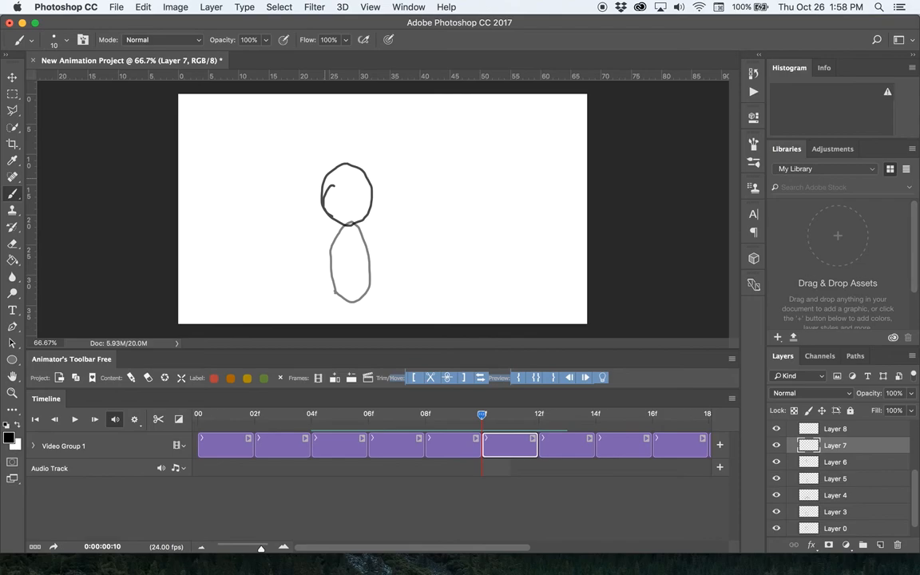
left_click_drag(323, 128, 347, 184)
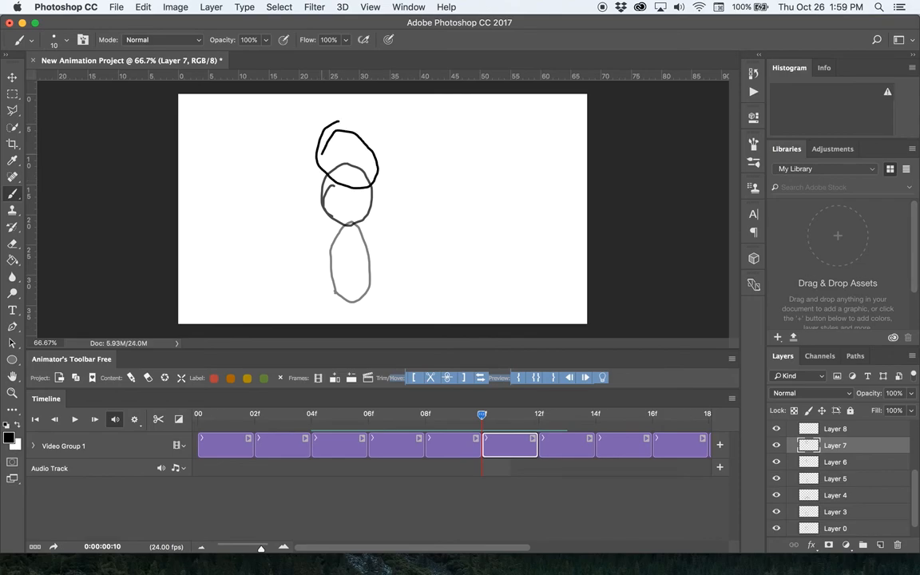
left_click(538, 413)
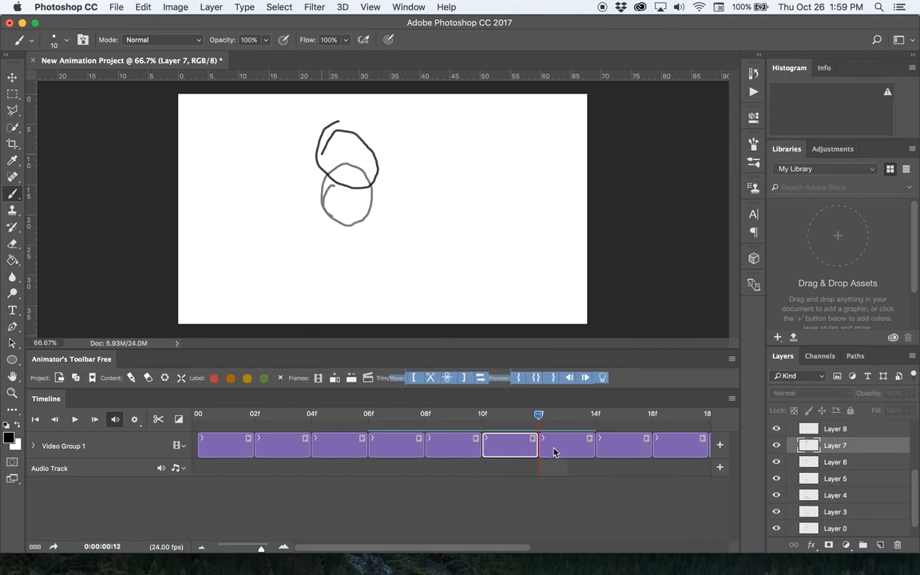
left_click(567, 438)
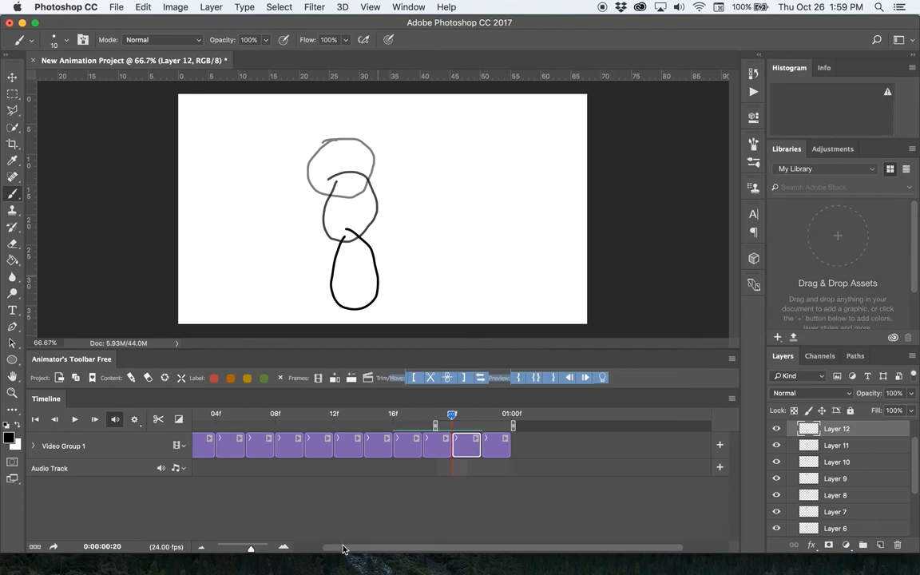
left_click_drag(453, 414, 344, 414)
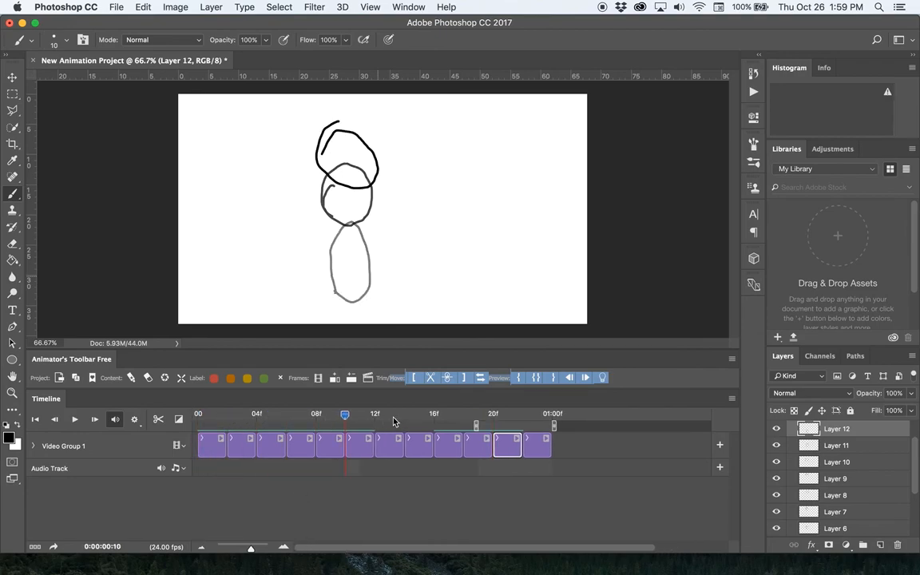
Preview the bouncing ball from the start, stop playback, and return to frame one
left_click(197, 413)
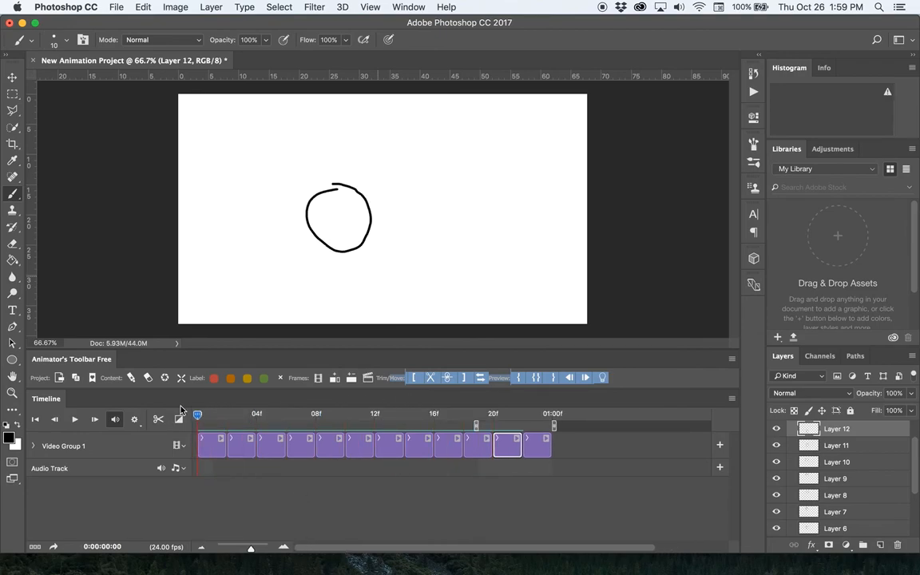
mouse_move(585, 377)
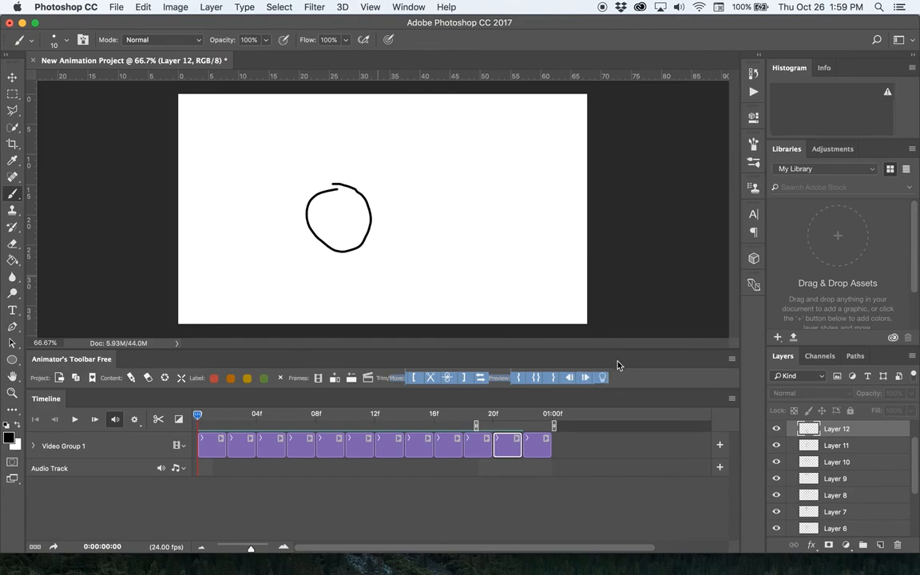
mouse_move(366, 412)
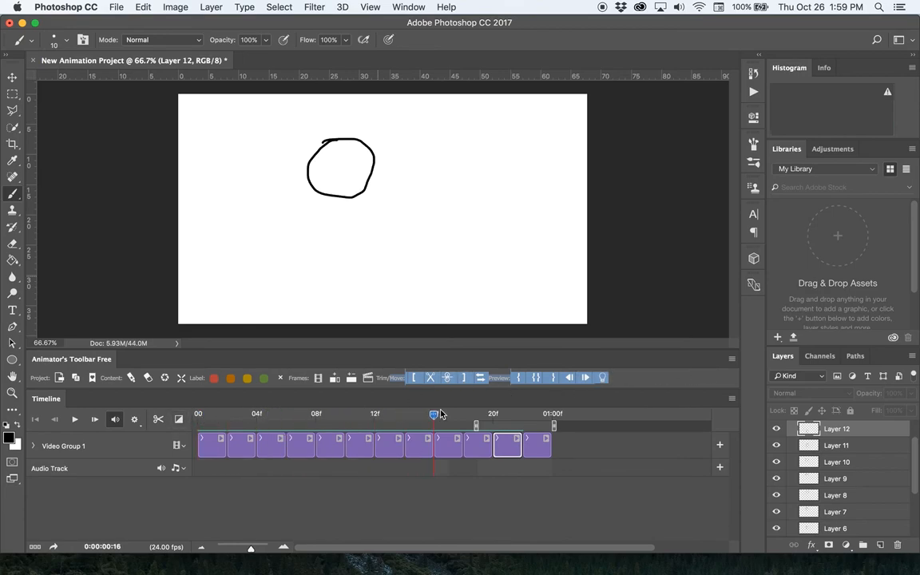
left_click(241, 414)
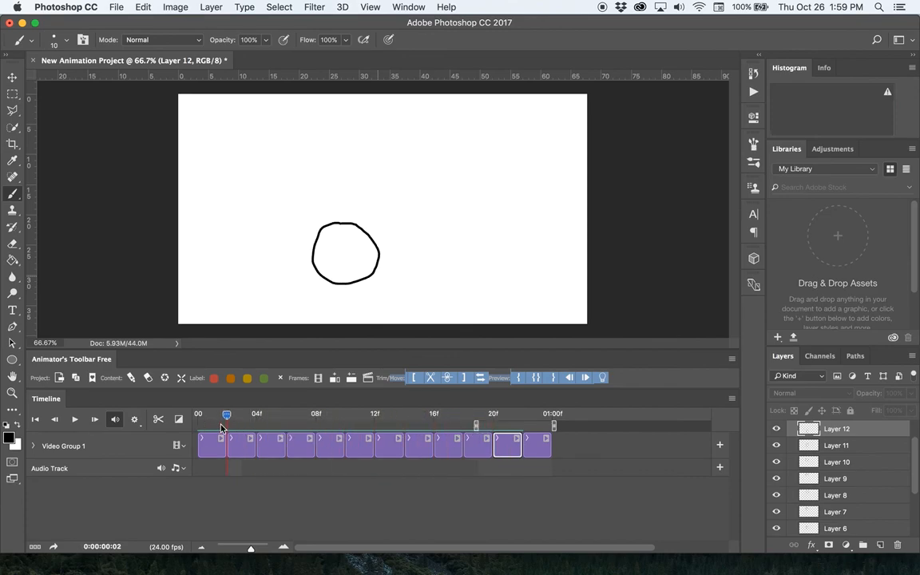
left_click(135, 420)
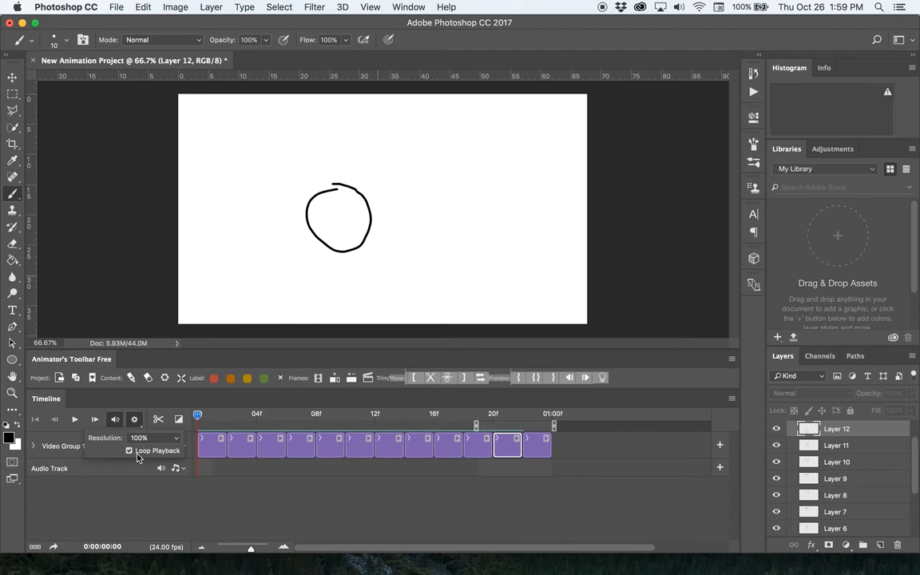
mouse_move(137, 421)
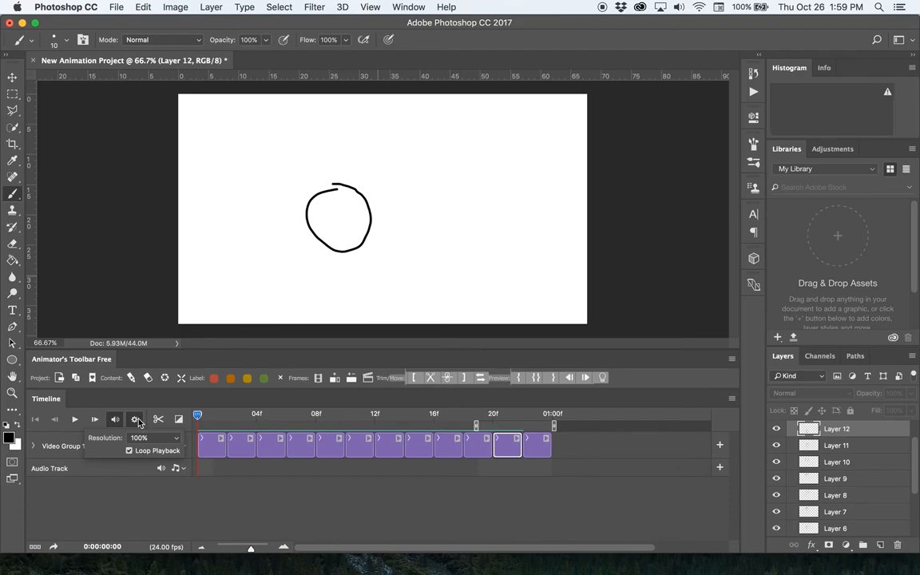
Close the playback settings and pull the work area end back to about frame 21
left_click(74, 419)
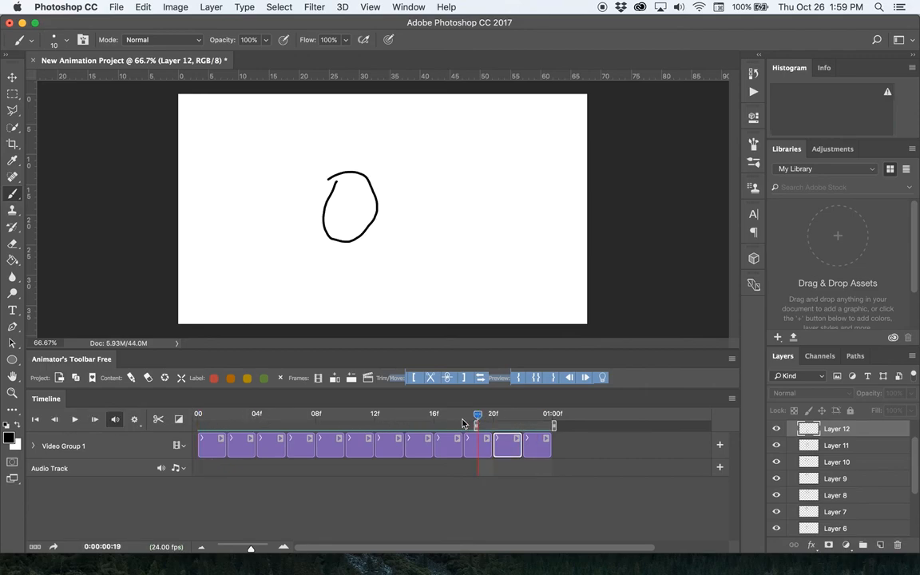
left_click_drag(477, 415, 464, 414)
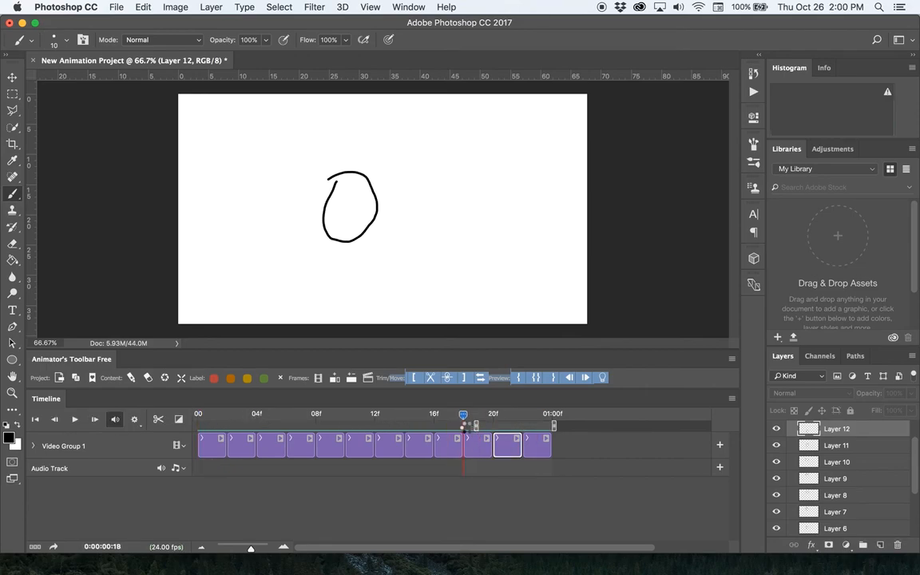
left_click_drag(463, 414, 434, 414)
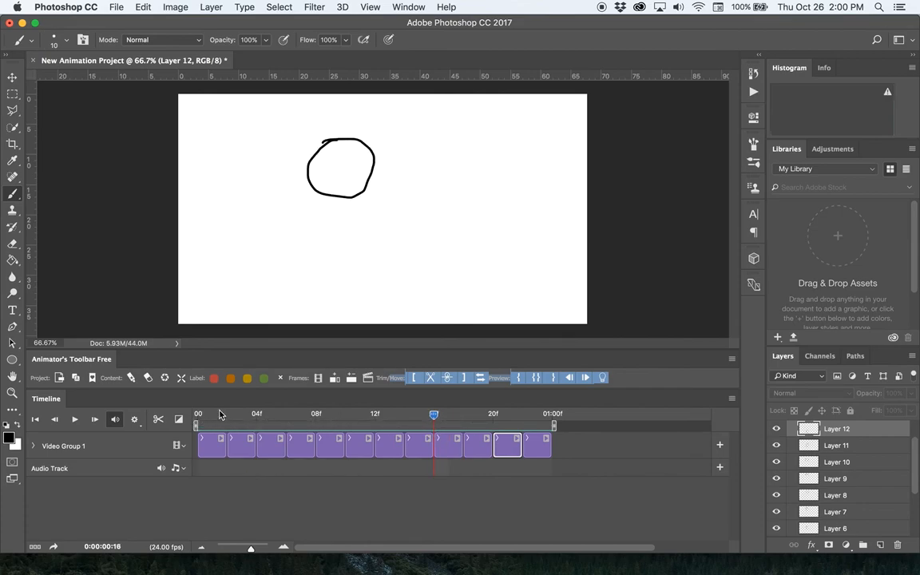
left_click(211, 413)
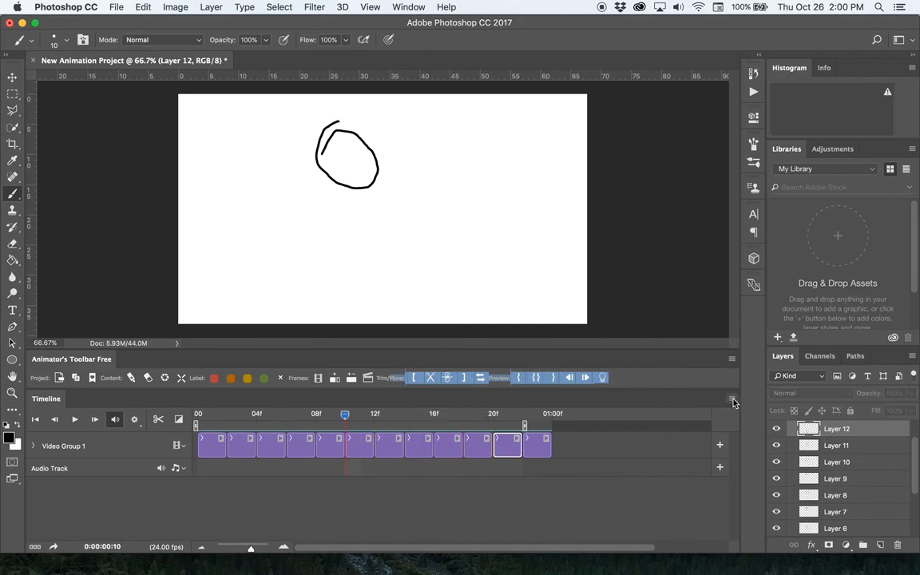
left_click(731, 399)
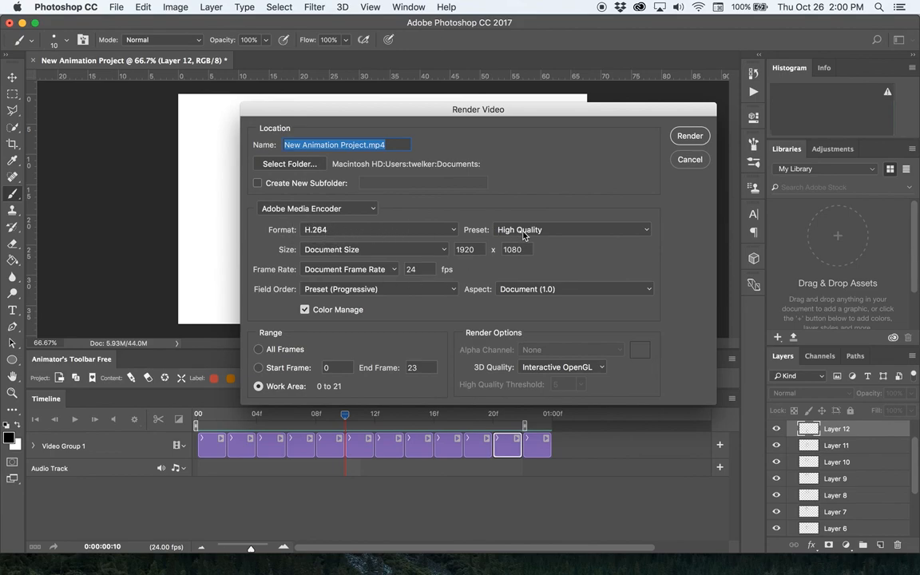
mouse_move(475, 280)
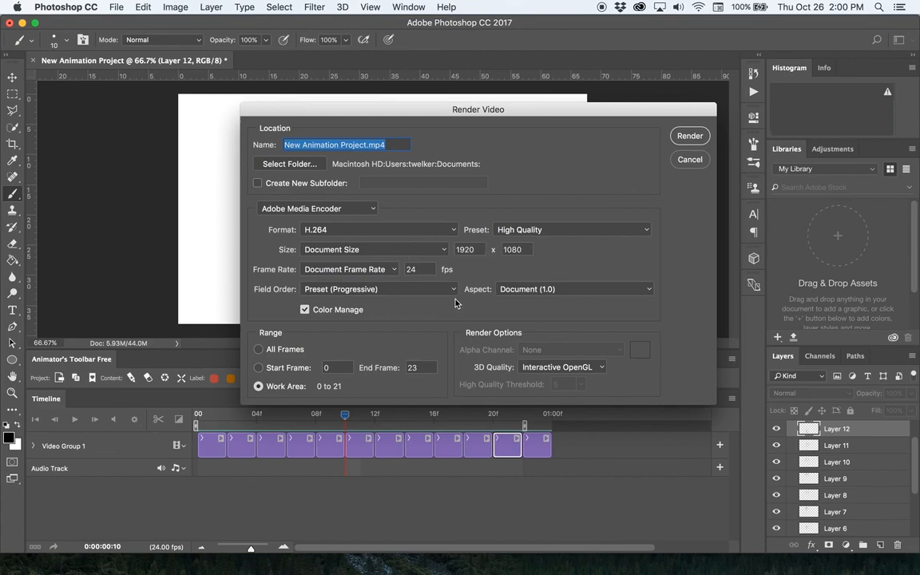
mouse_move(474, 363)
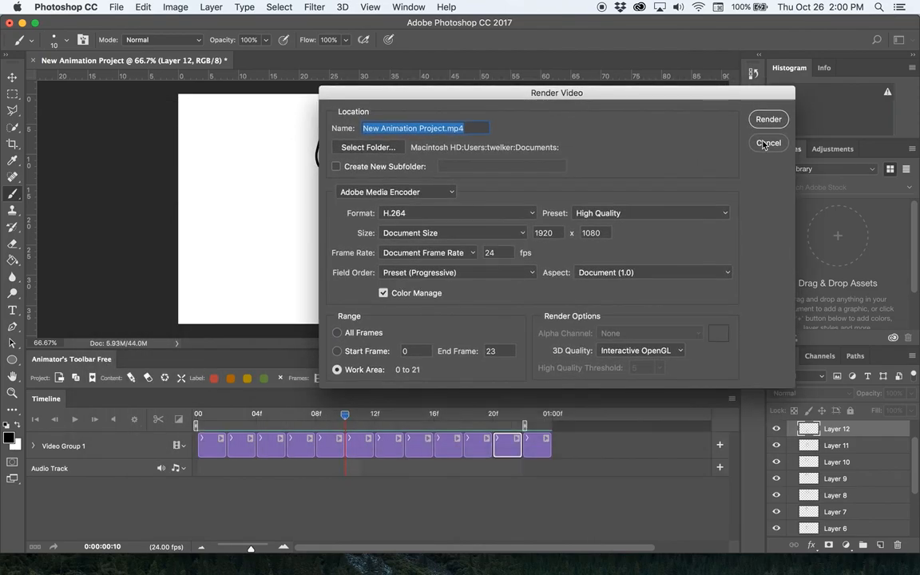
left_click(768, 143)
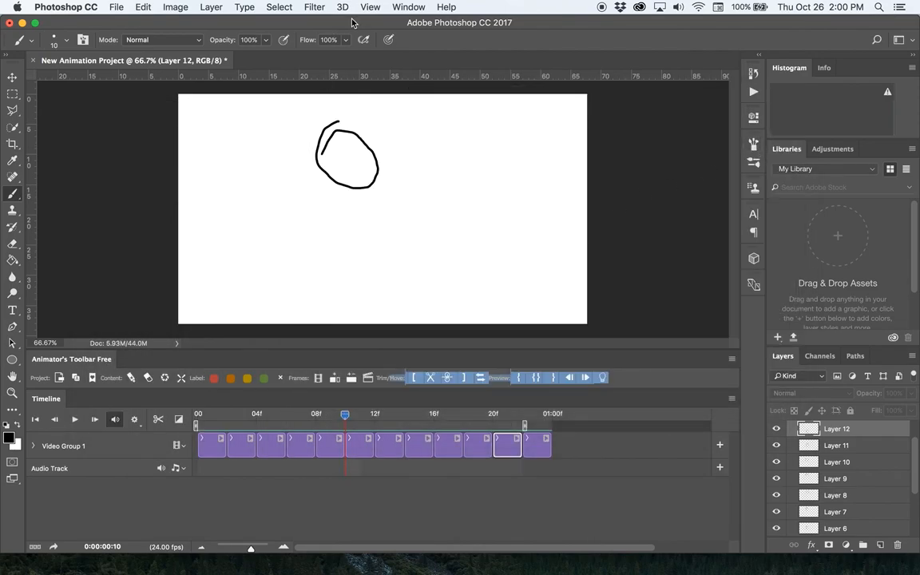